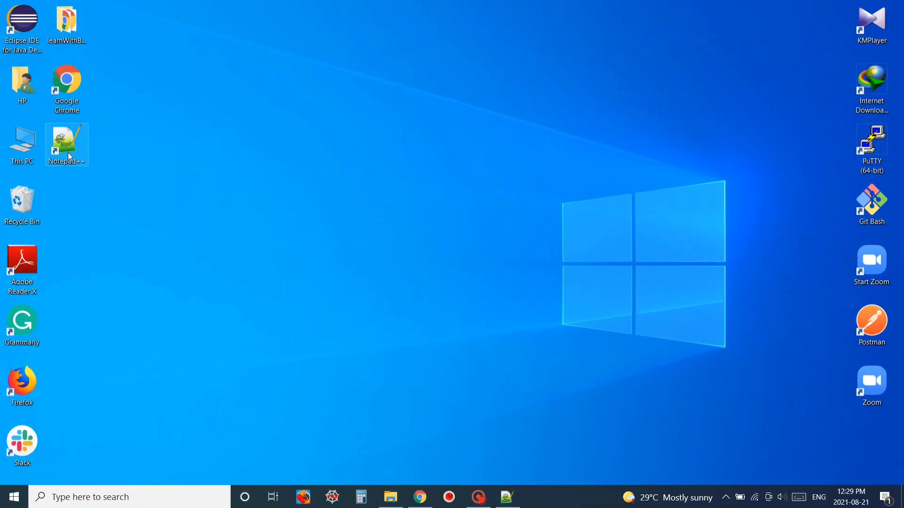
Launch Notepad++ and write an HTML skeleton with html, head and body tags.
double_click(66, 141)
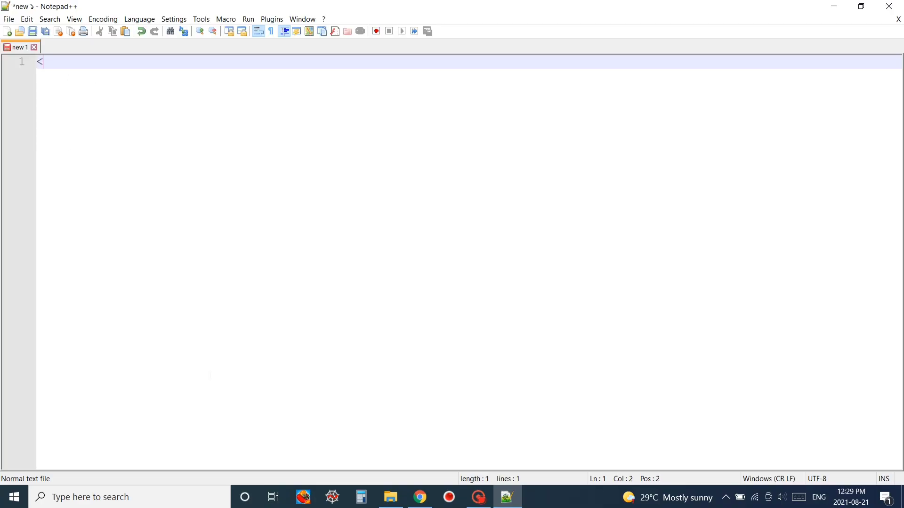
type("html>")
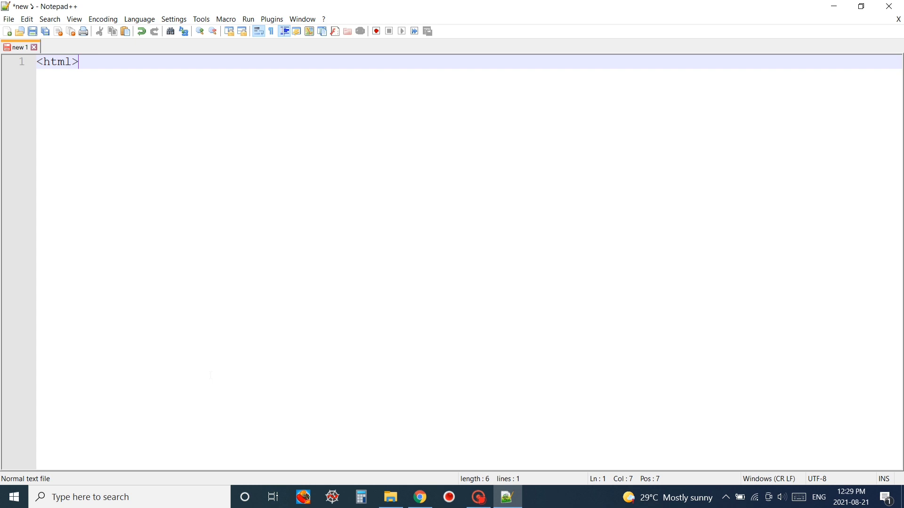
type("</html>")
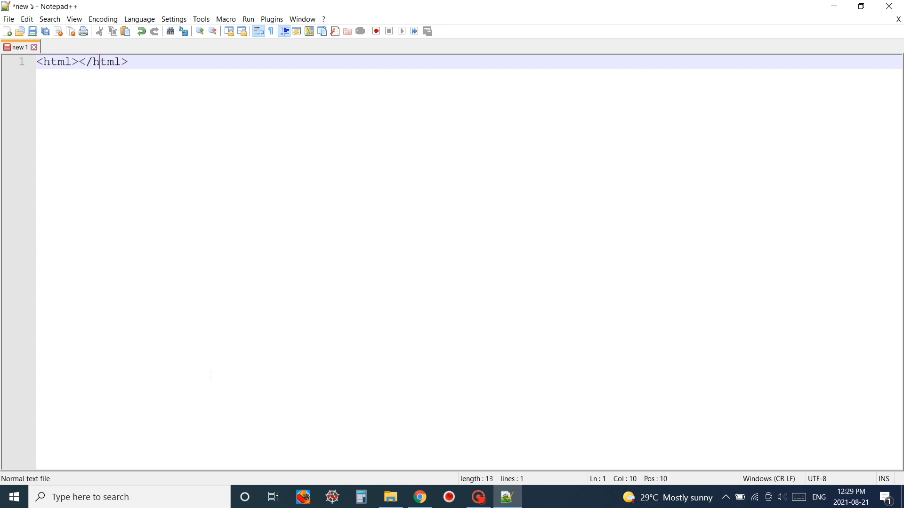
key("enter")
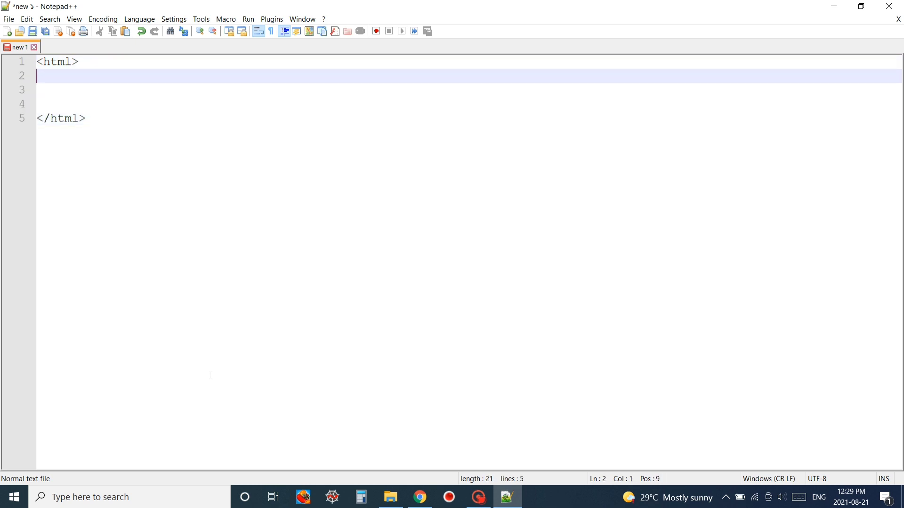
type("<head>")
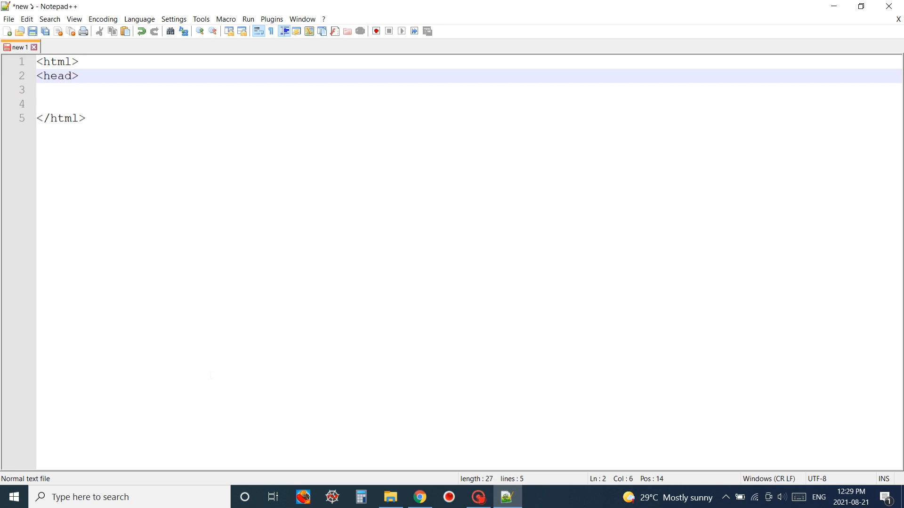
type("</head>")
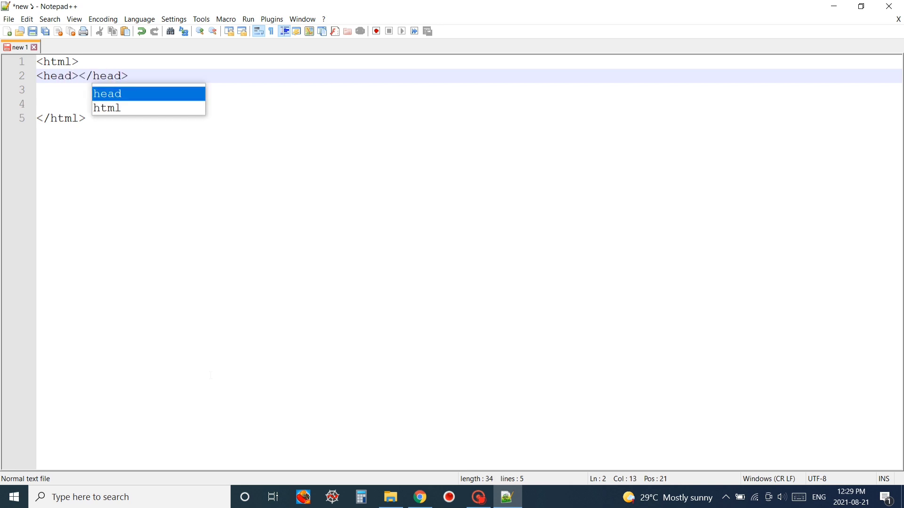
type("<>")
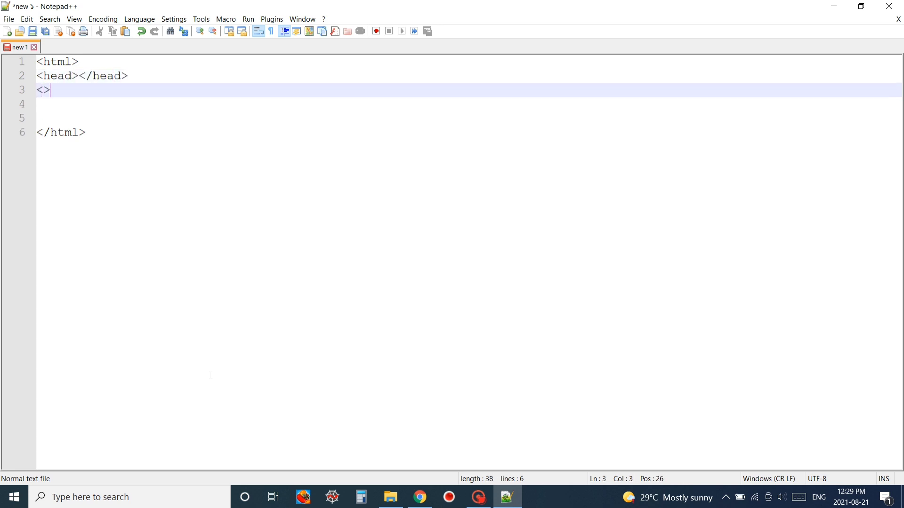
type("body>")
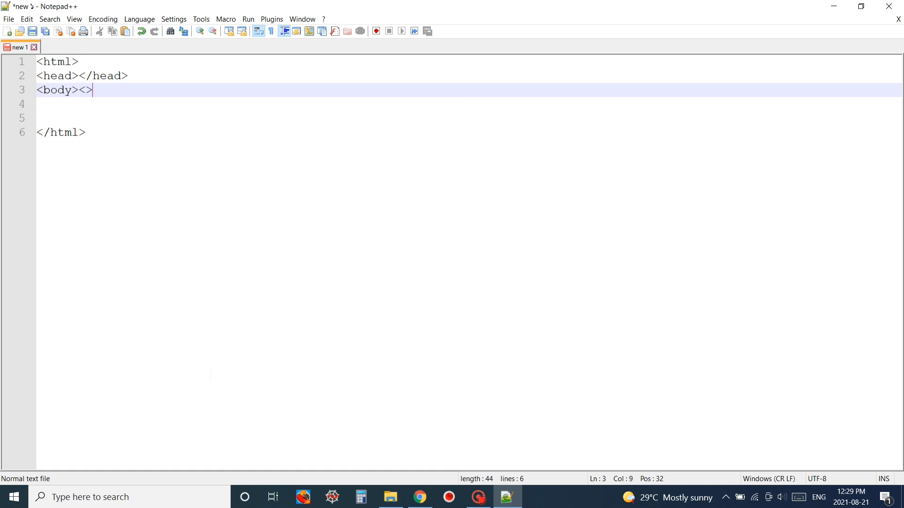
type("/body")
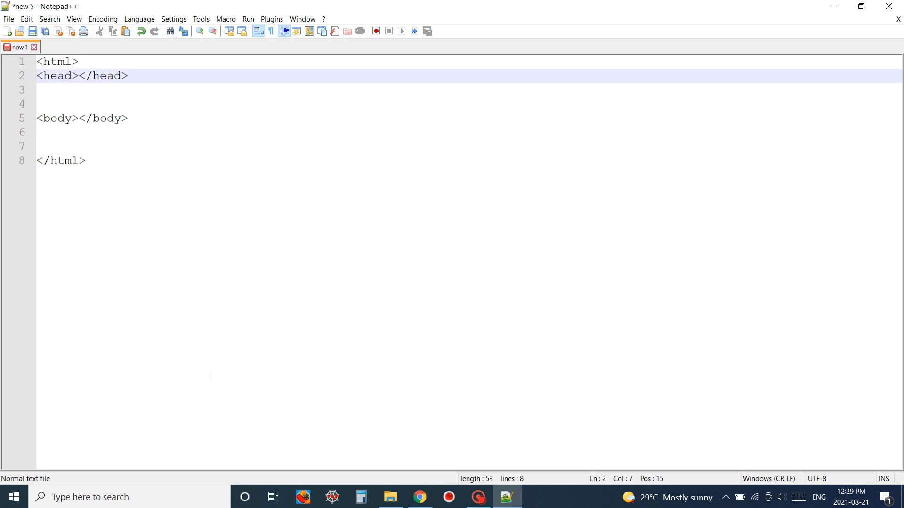
Add a title element reading 'Hot Air Balloon Events'.
type("<title><>")
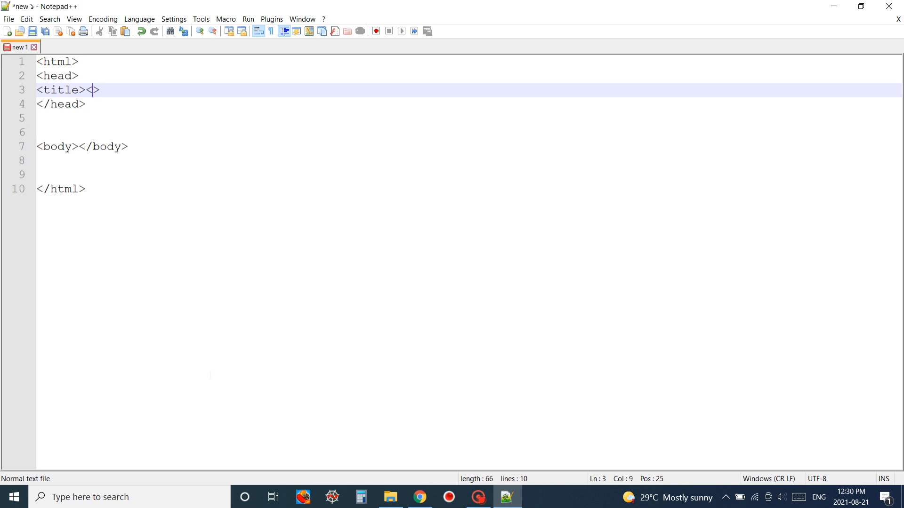
type("</title")
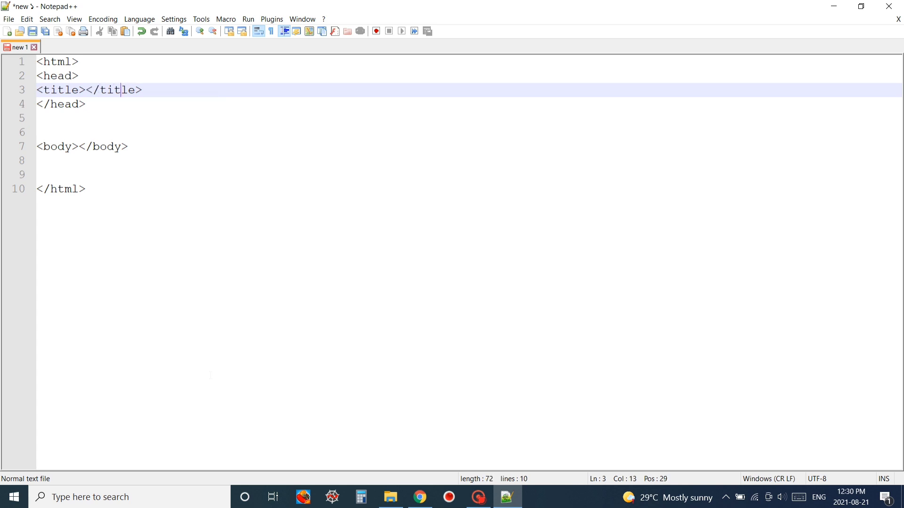
left_click(92, 147)
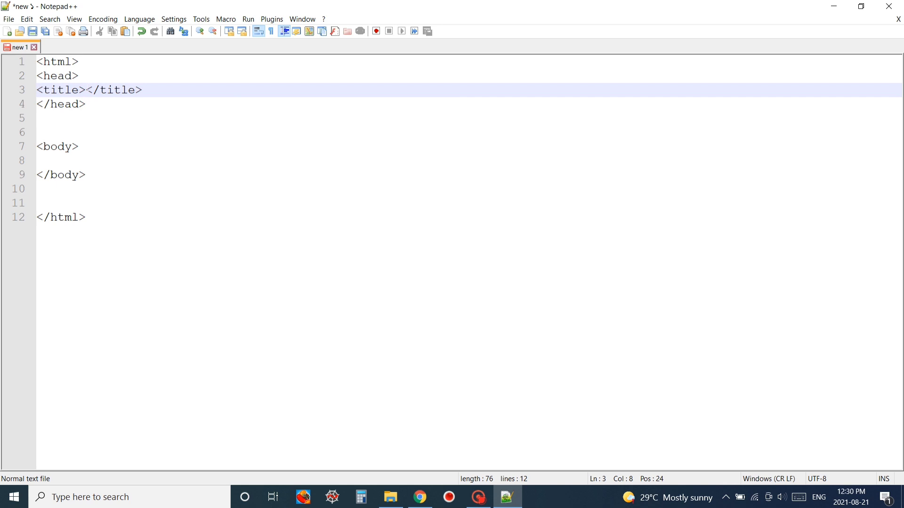
type("H")
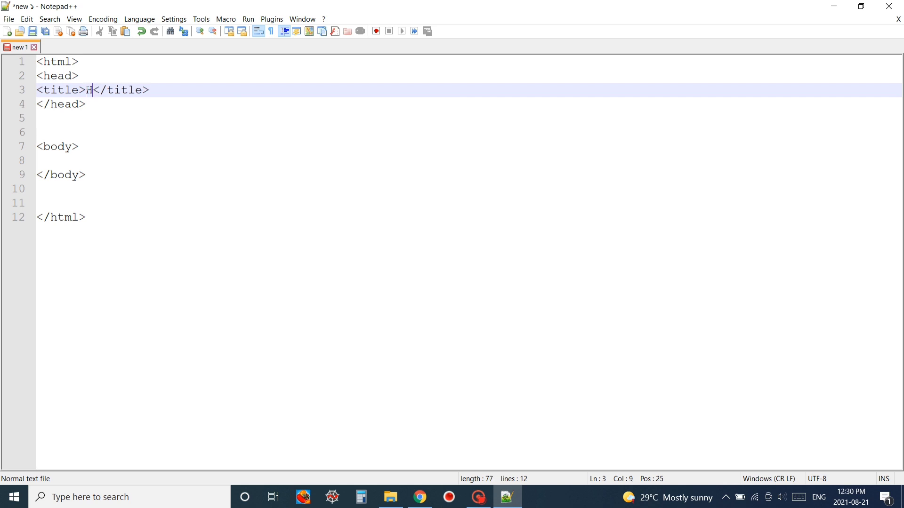
type("ot AI")
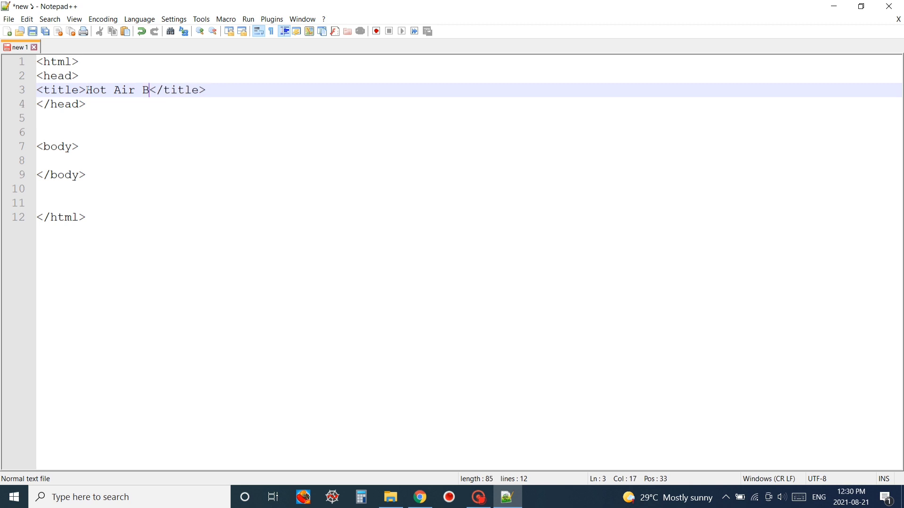
type("alloon Eve")
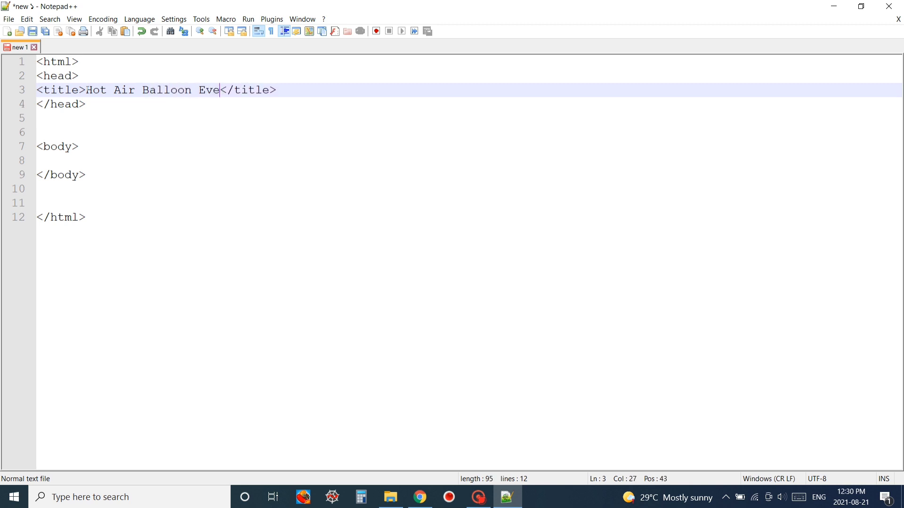
type("nts")
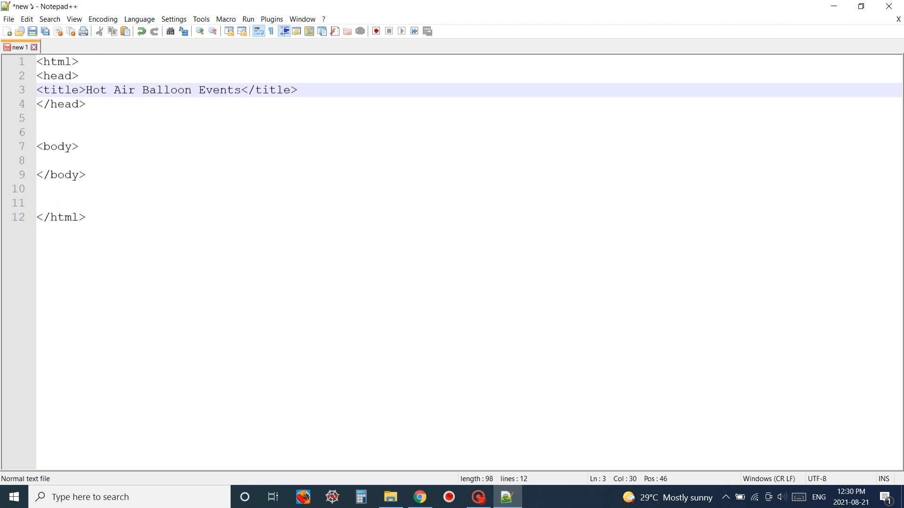
Add an h2 heading 'Today's Topic Image Tag' in the body.
left_click(79, 147)
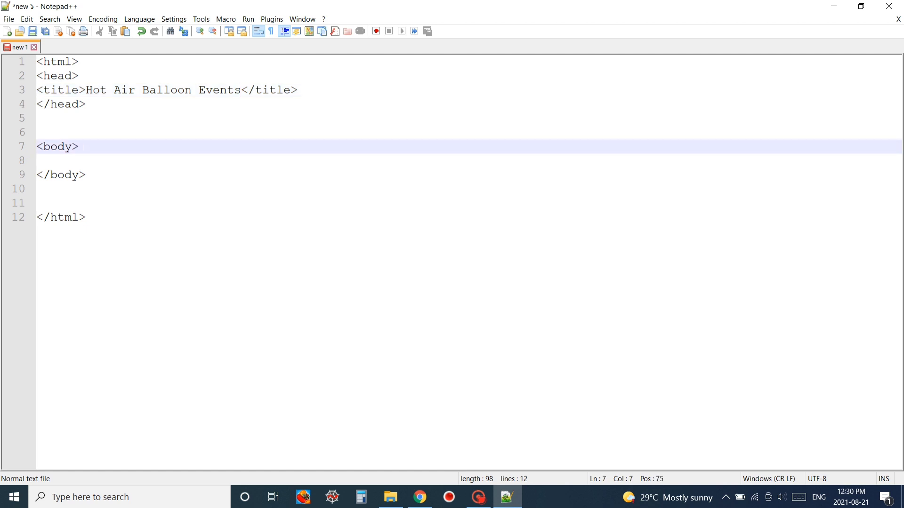
type("<>")
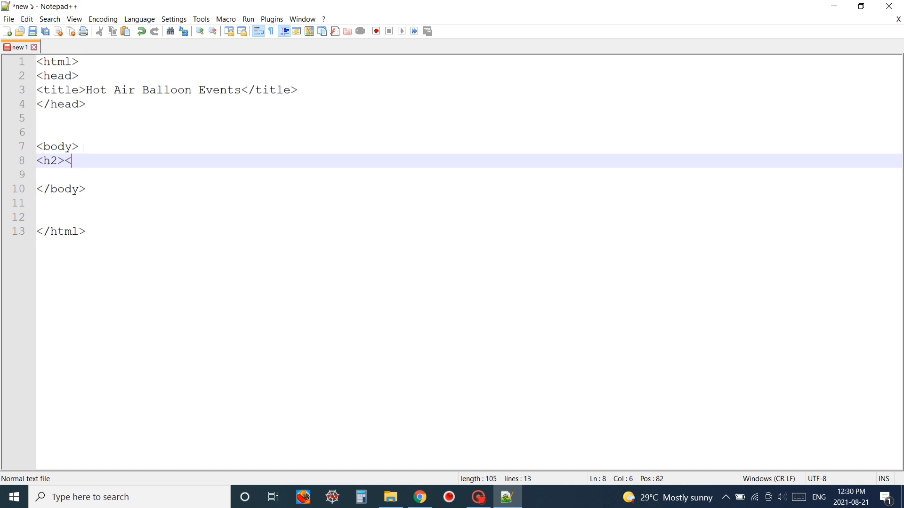
type("</h2>")
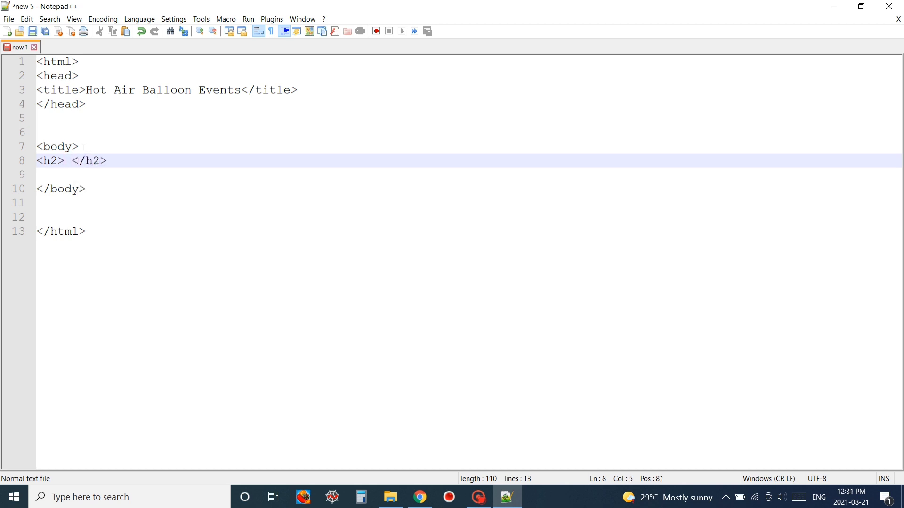
type("T")
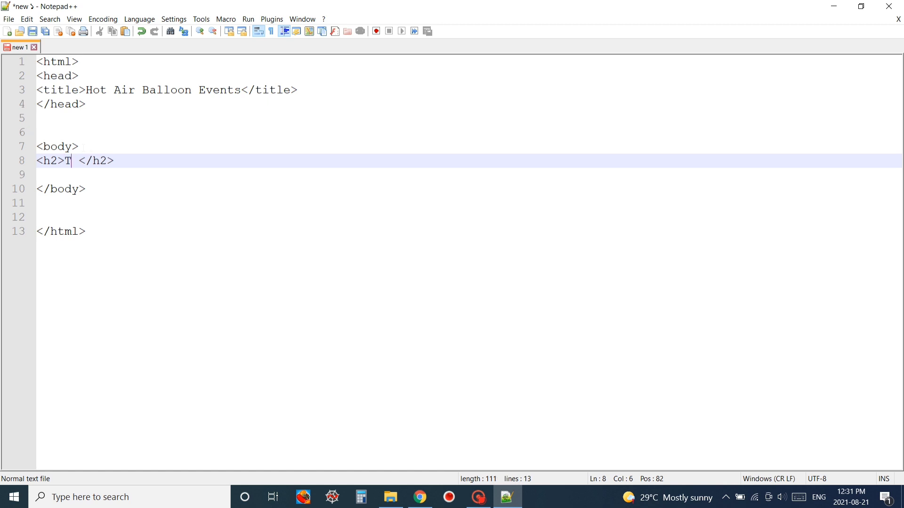
type("oday's Topic")
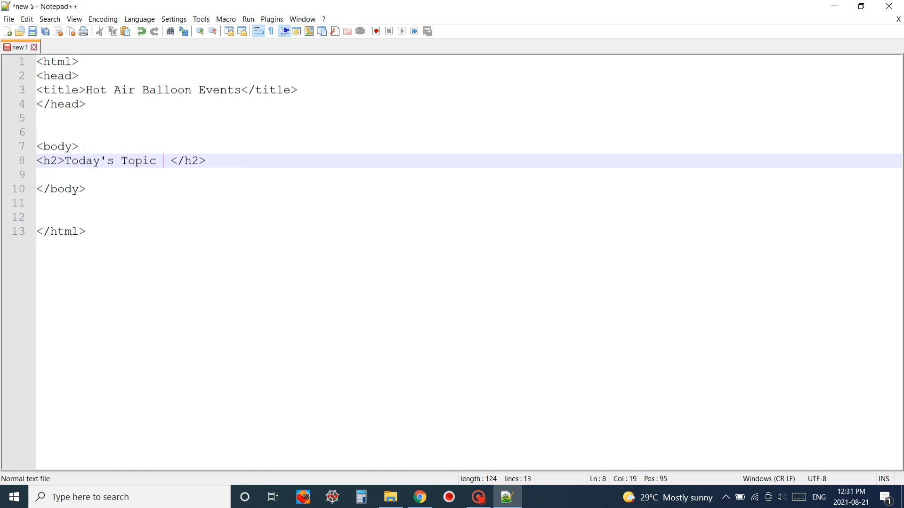
type("Image Tag")
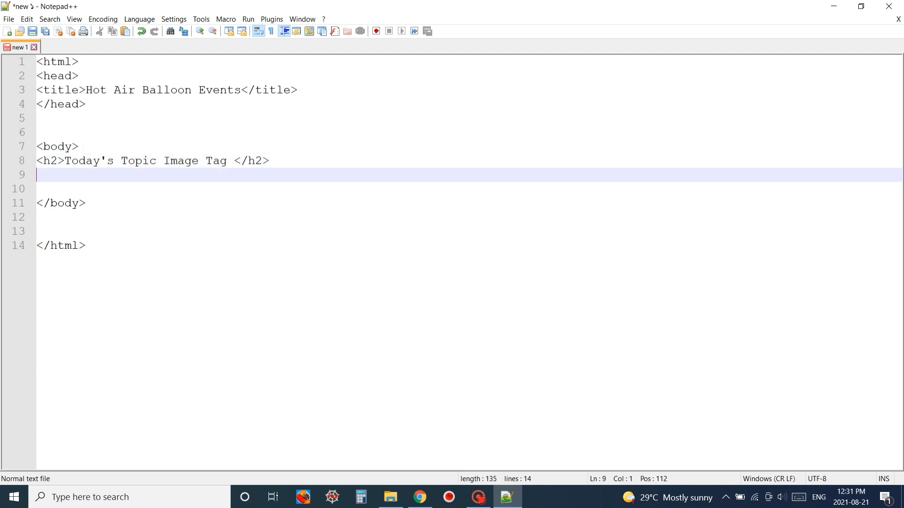
Add an img tag with empty src and alt attributes, ready to fill the source.
type("<>")
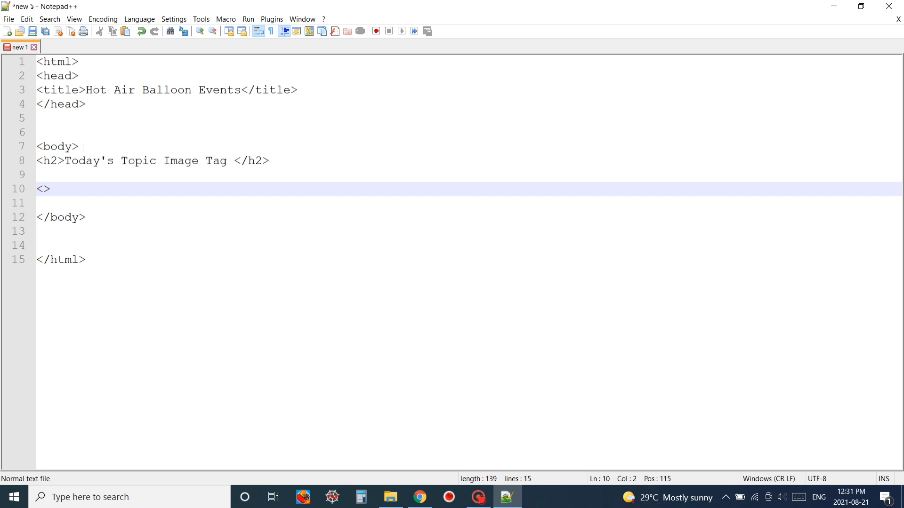
type("img")
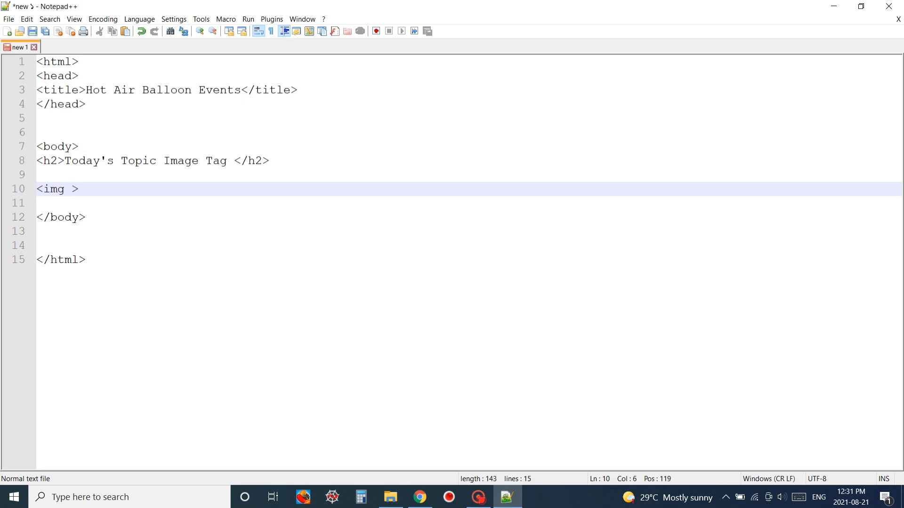
type("src=\"\" a")
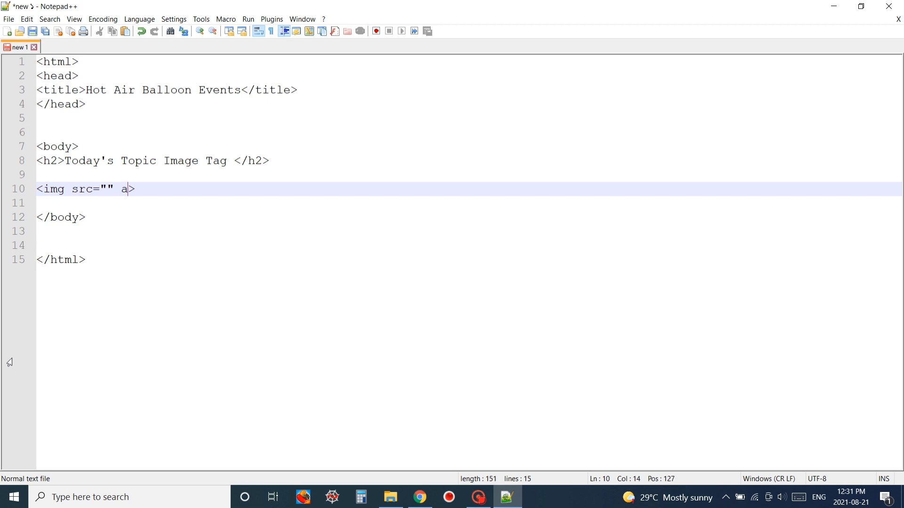
type("lt=\"\"")
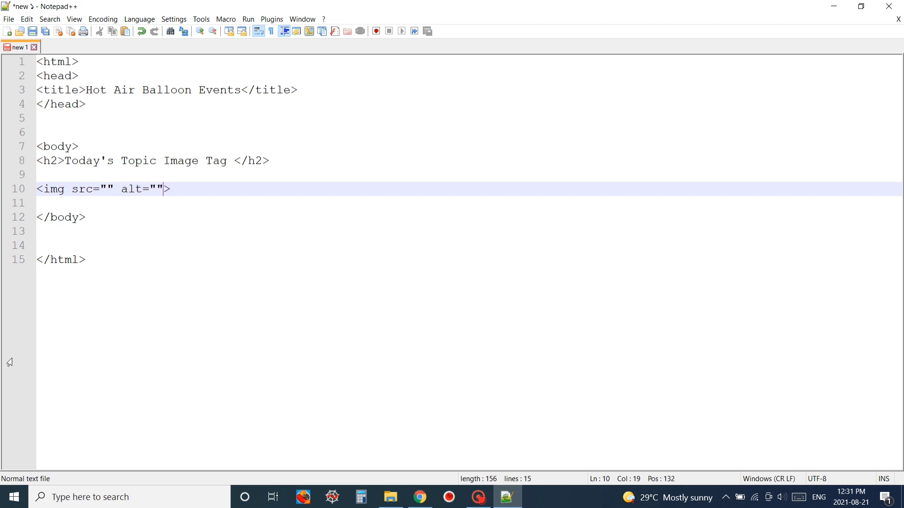
left_click(106, 188)
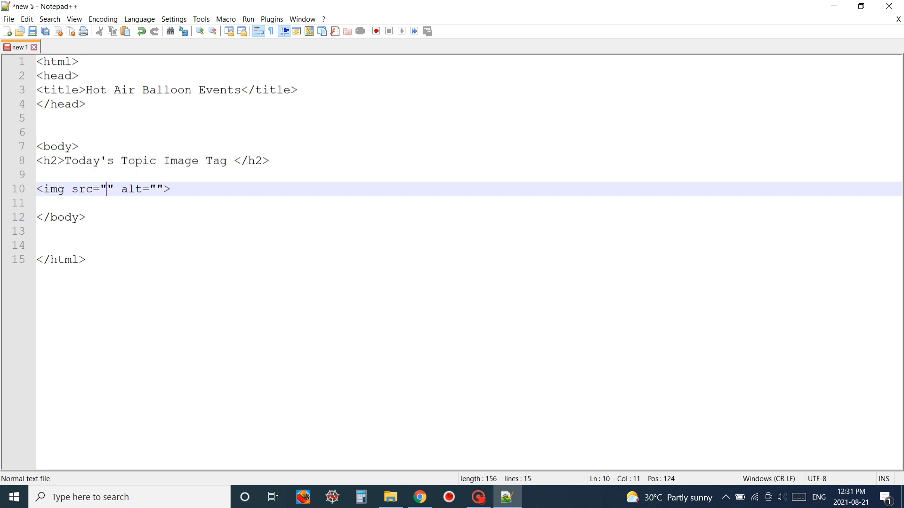
In Chrome image results for hot air balloon show, open the findingtheuniverse photo in a new tab.
left_click(420, 497)
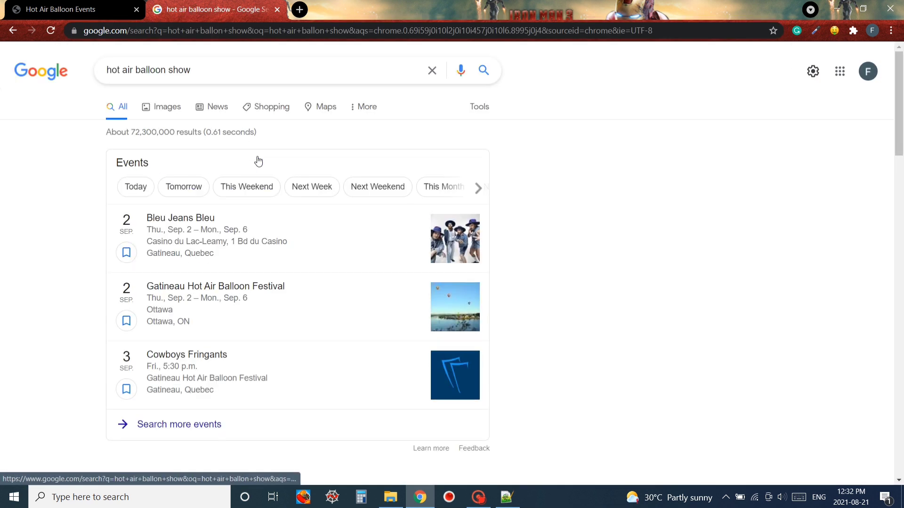
left_click(167, 106)
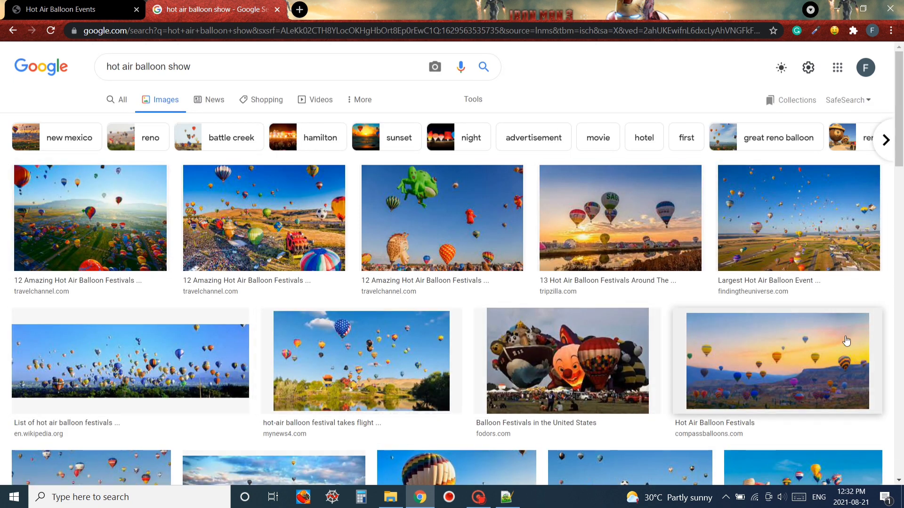
left_click(800, 218)
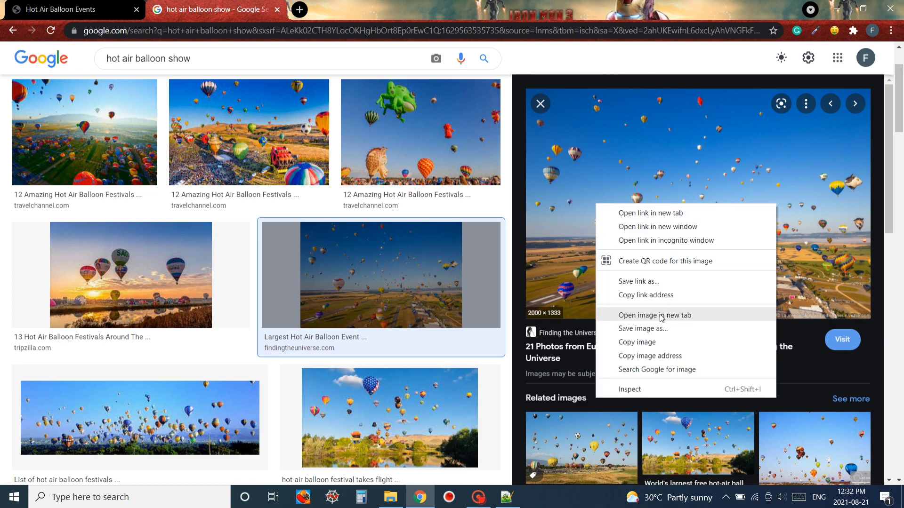
left_click(654, 315)
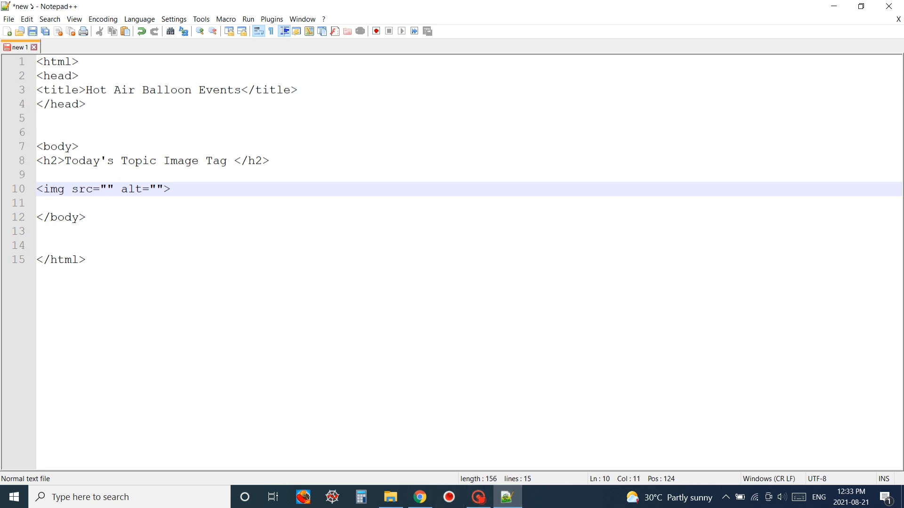
Paste the photo URL as the img src, set alt to 'balloon image', and start saving.
right_click(106, 188)
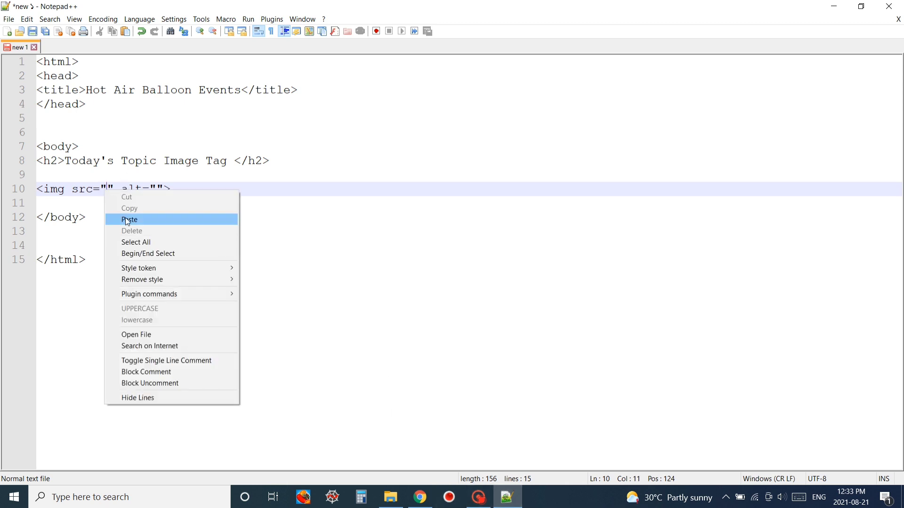
left_click(129, 220)
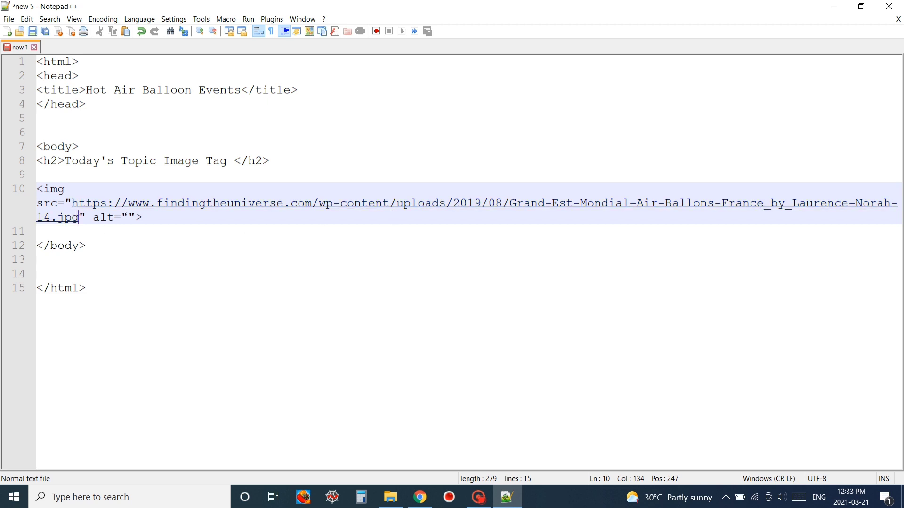
type("\" \"")
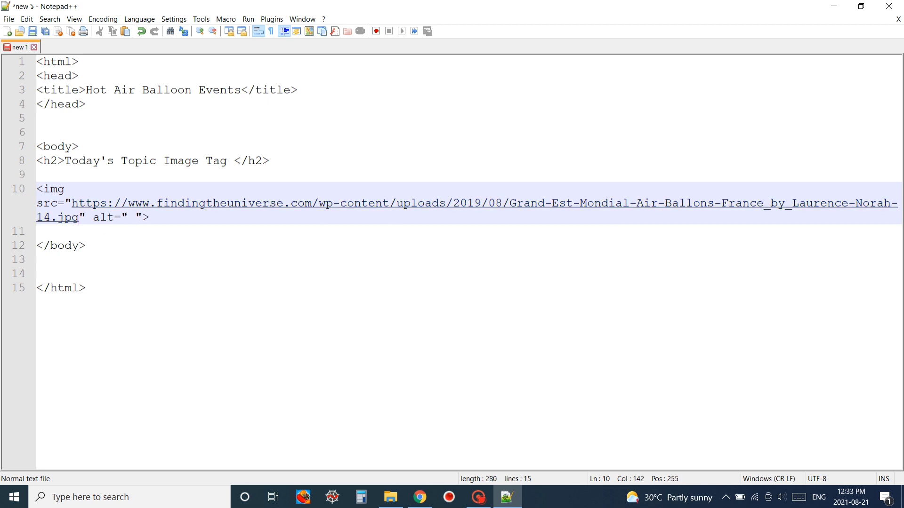
type("balloon")
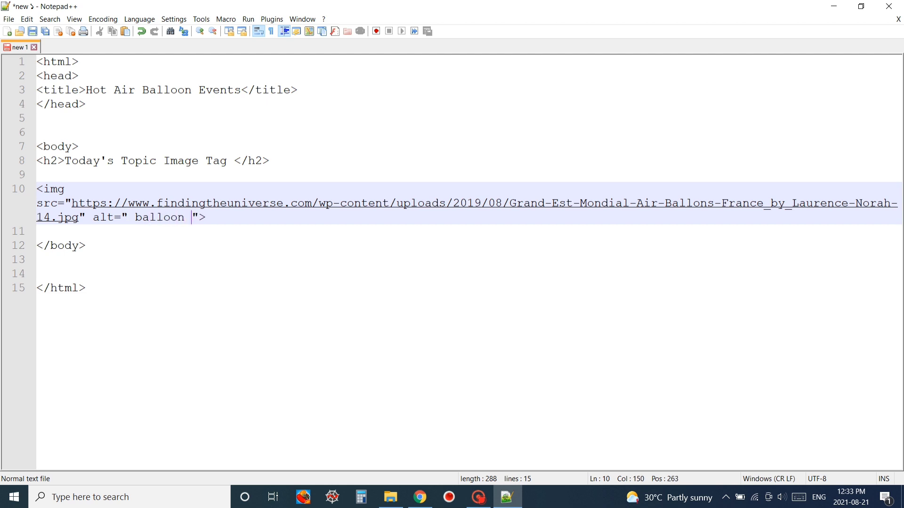
type("image")
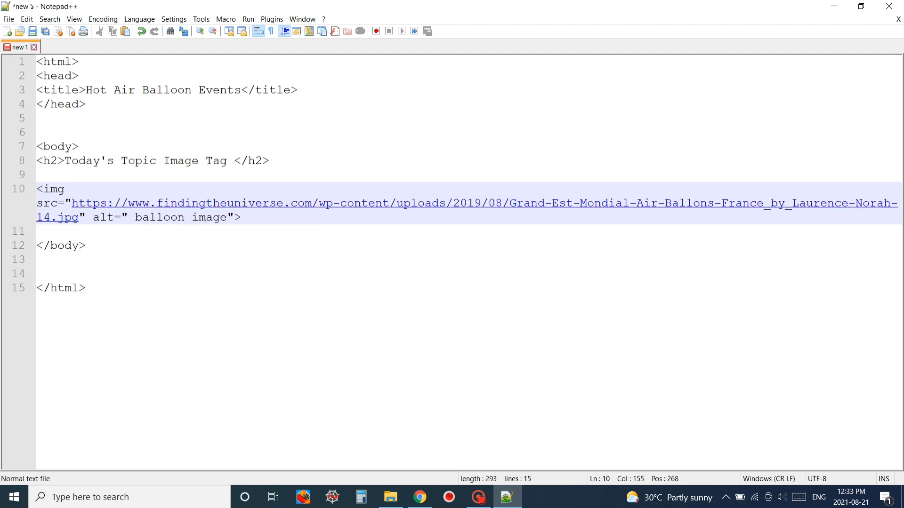
left_click(9, 18)
type("hotAirBallon.")
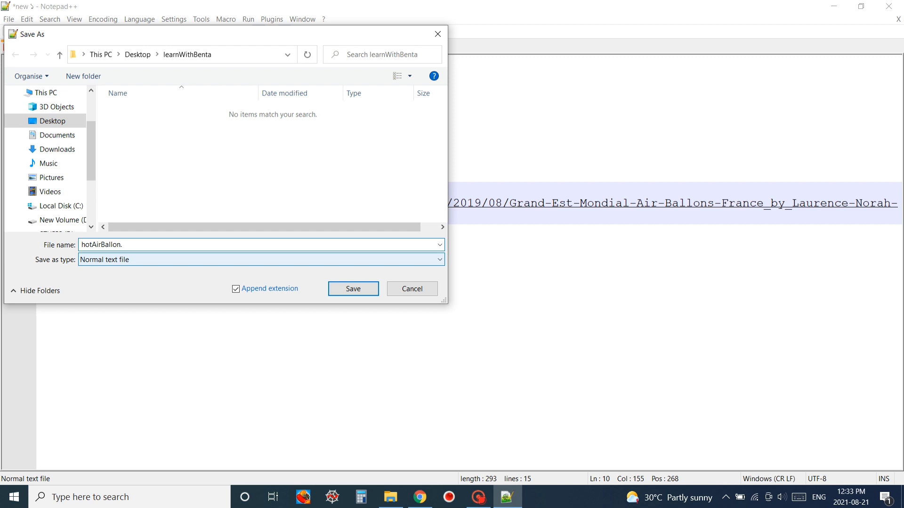
Save the page as hotAirBallon.html in Desktop\learnWithBenta.
left_click(352, 289)
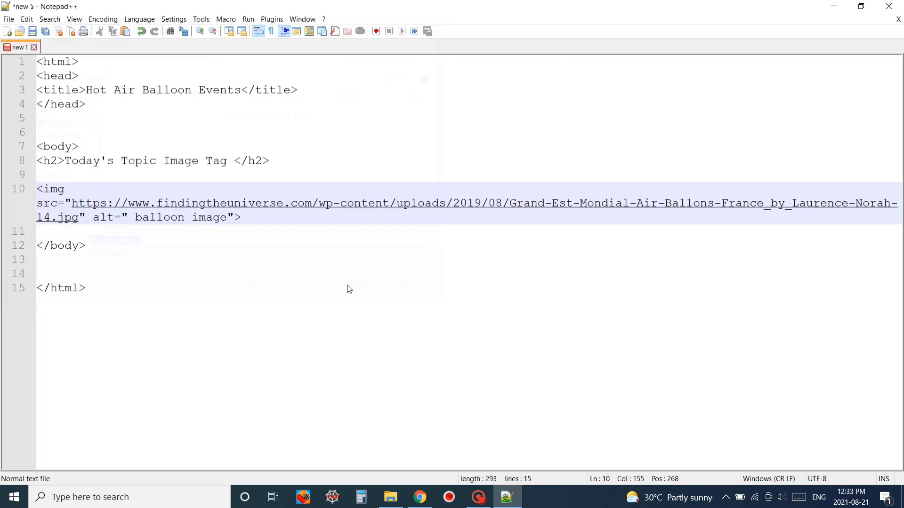
key("ctrl+s")
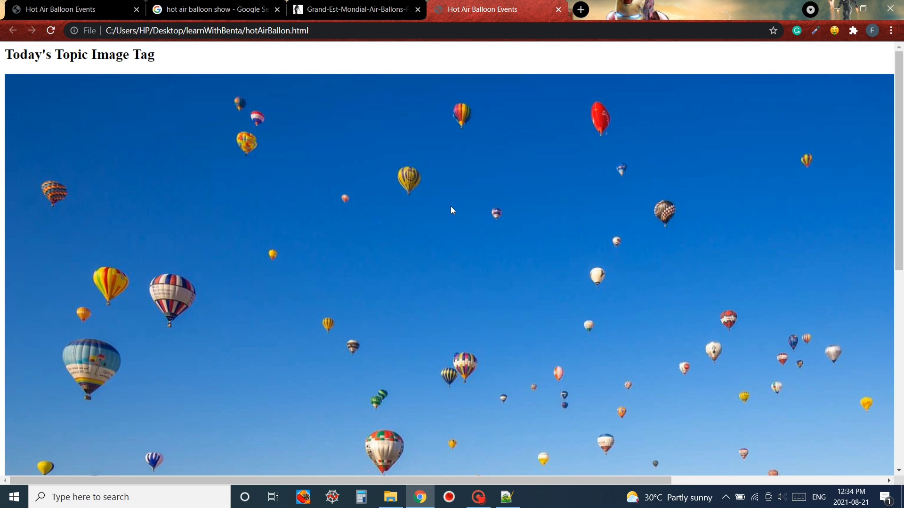
Scroll through the heading and balloon photo in Chrome, then return to the editor.
scroll("down", 3)
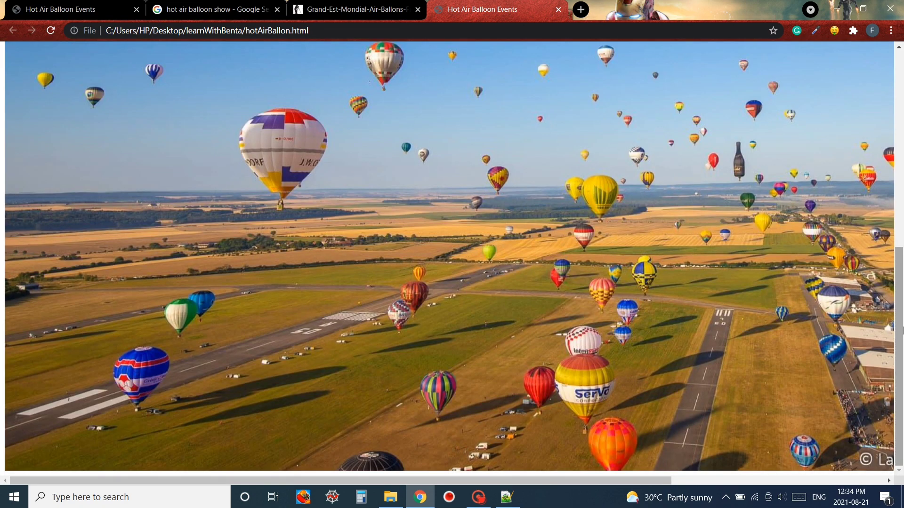
left_click(214, 9)
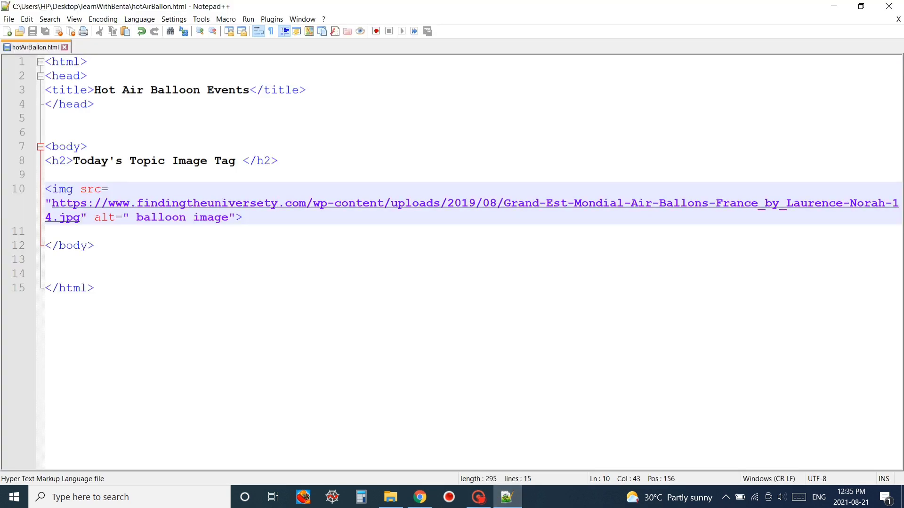
Reload the page showing only the alt text, then return to the balloon image results.
left_click(279, 204)
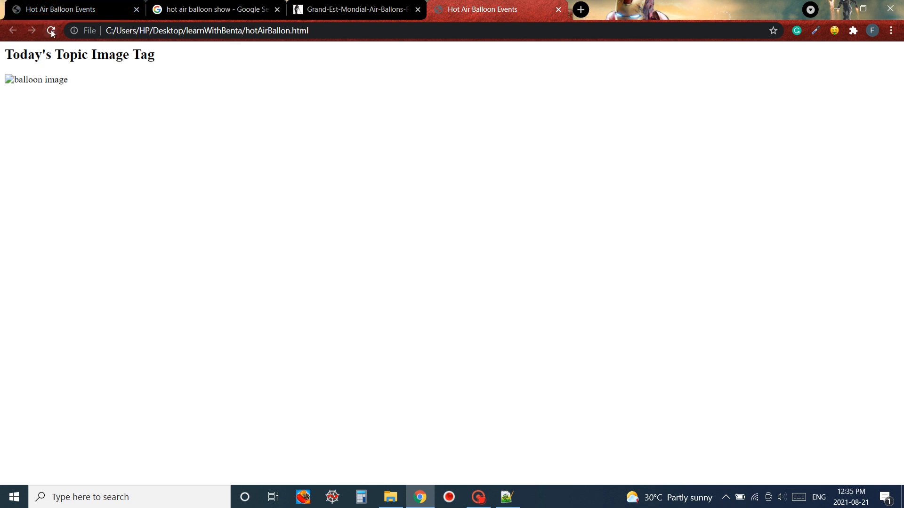
left_click(50, 30)
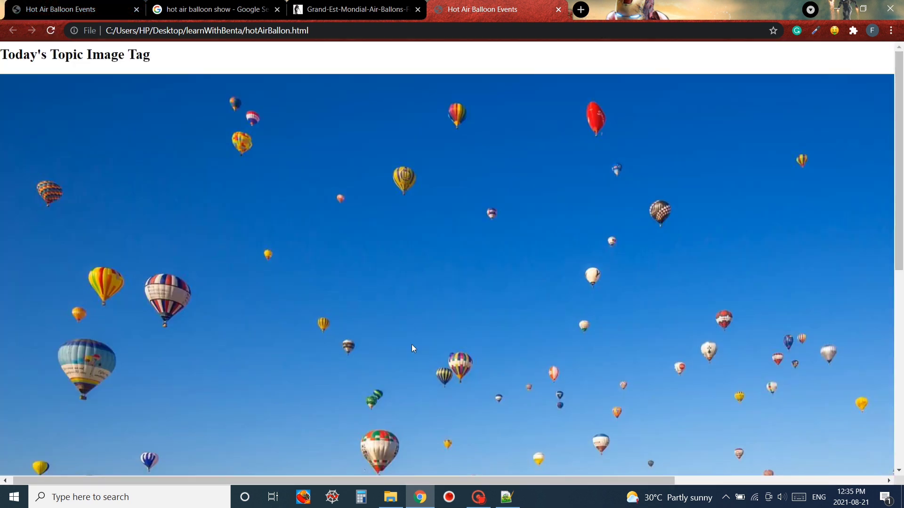
left_click(210, 10)
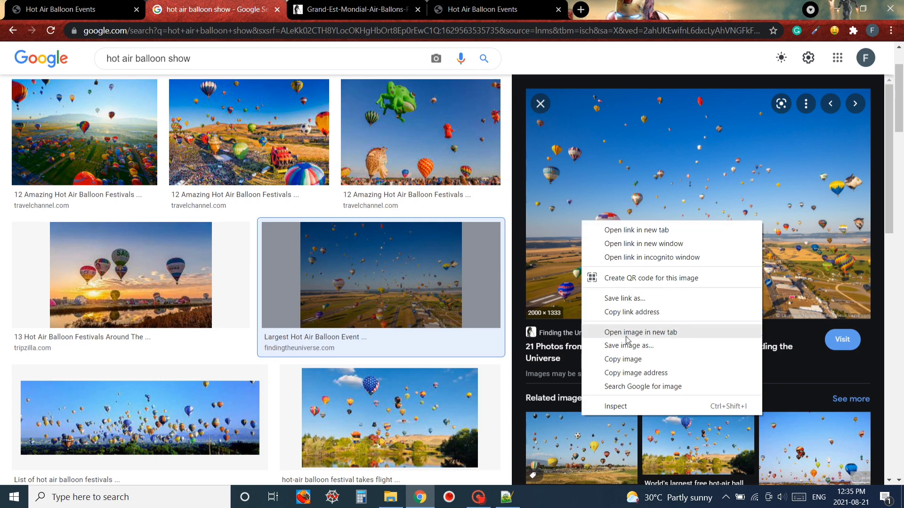
Save the photo as hotAirBallonPic.jpg into learnWithBenta and check it opens in Photos.
left_click(628, 345)
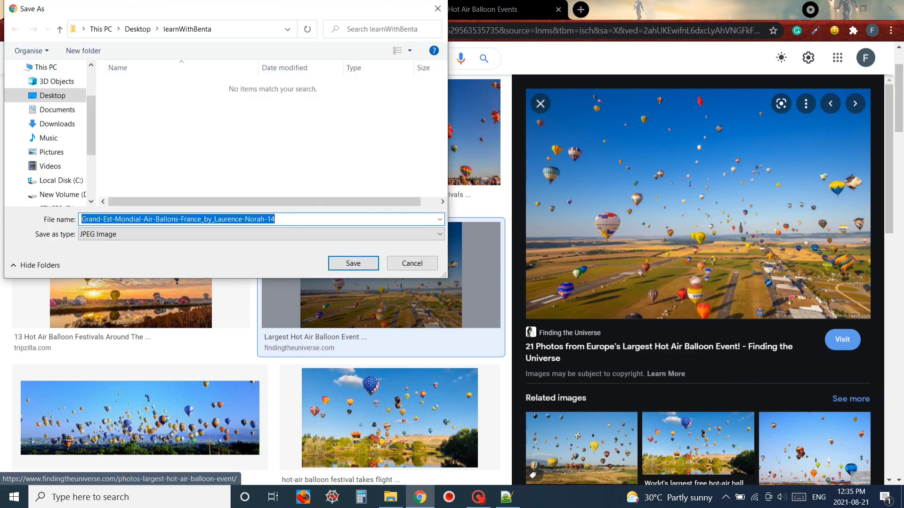
type("h")
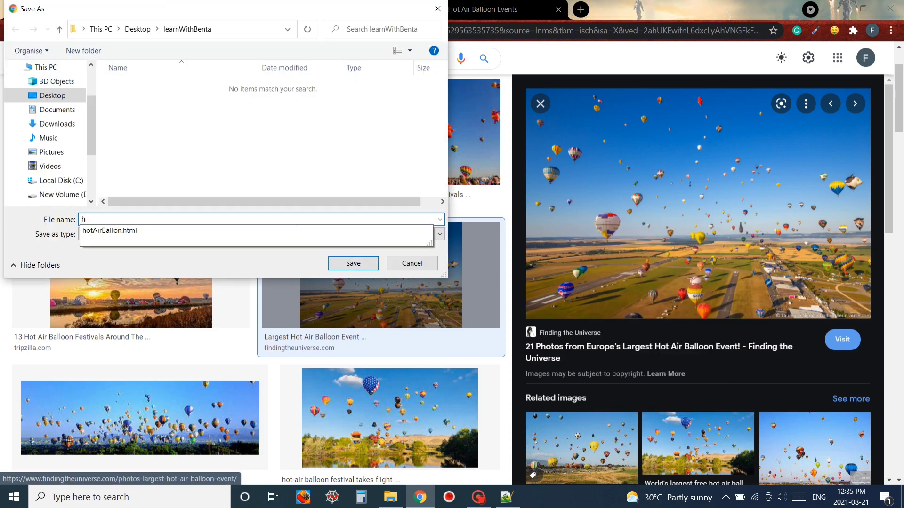
type("otAirBallonP")
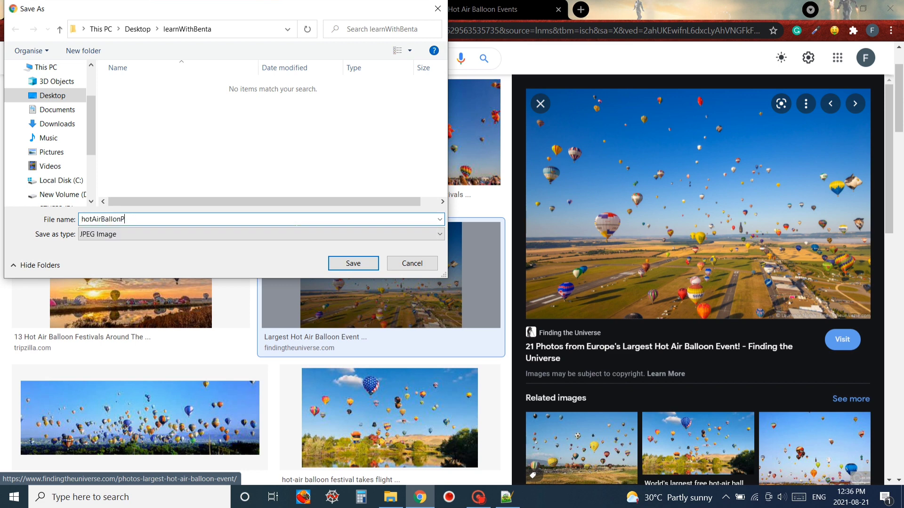
left_click(352, 263)
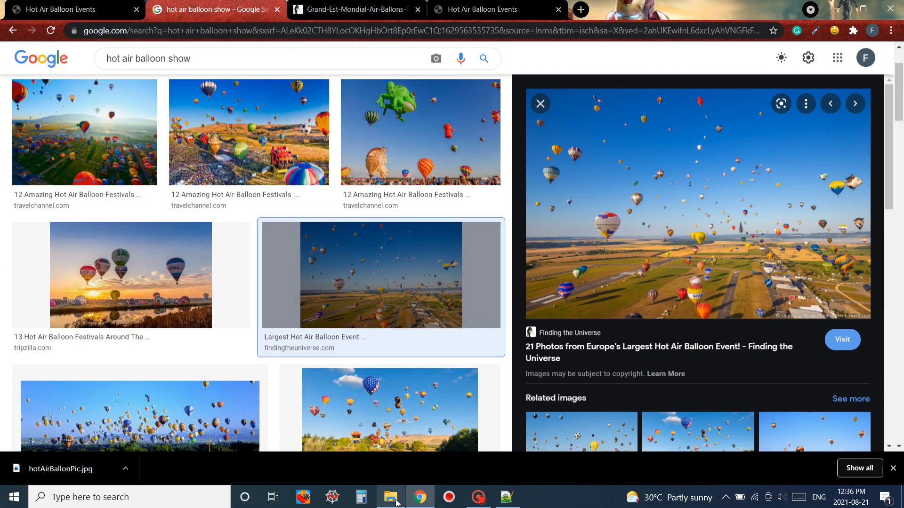
left_click(60, 469)
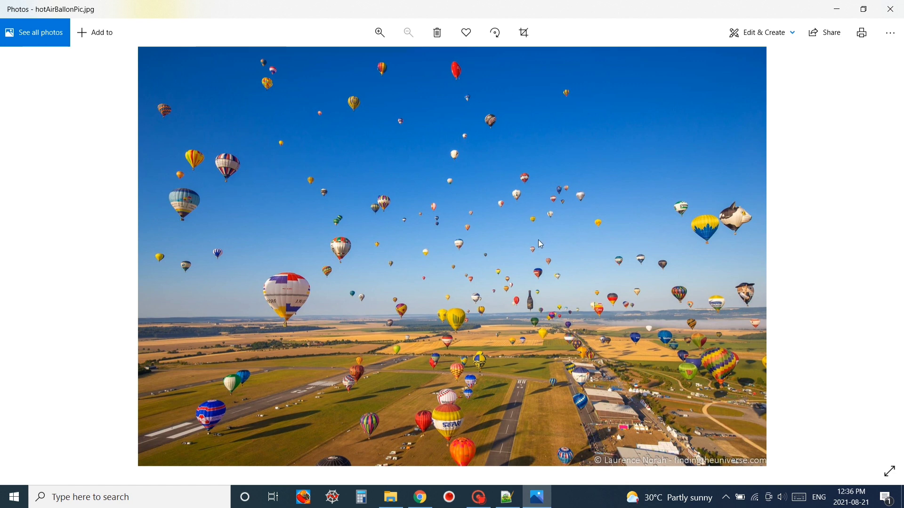
left_click(389, 497)
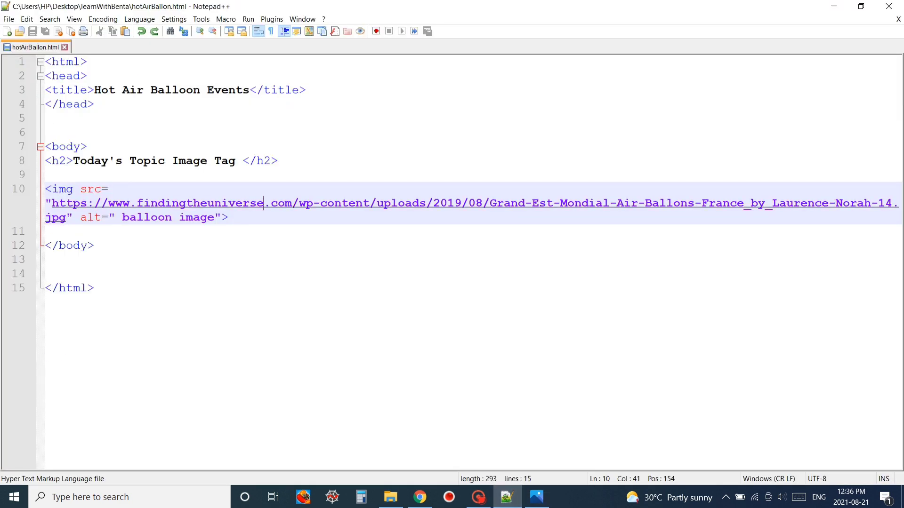
Replace the img src with the local file hotAirBallonPic.jpeg and switch to the browser.
key("Delete")
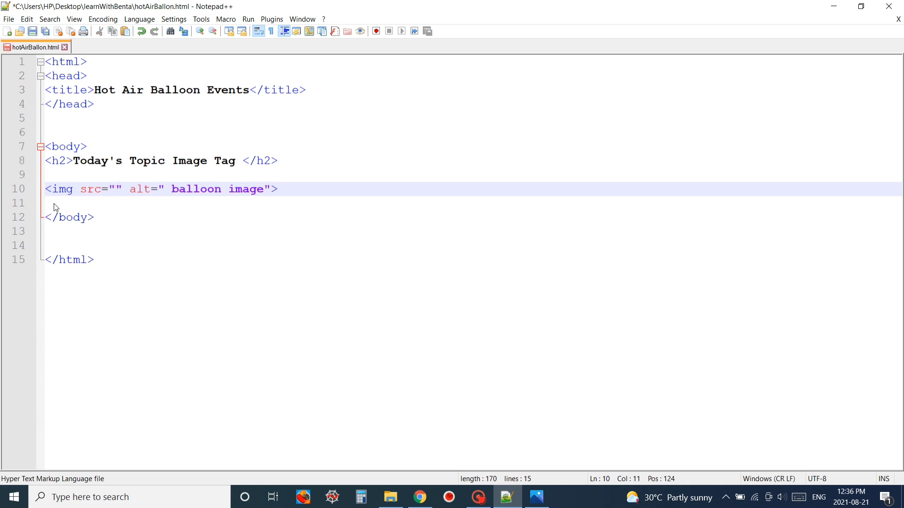
type("hot")
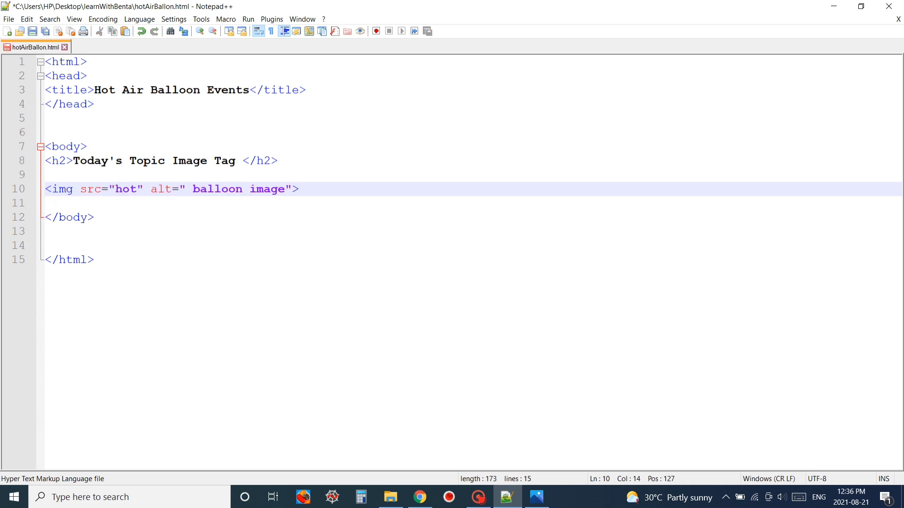
type("AirBa")
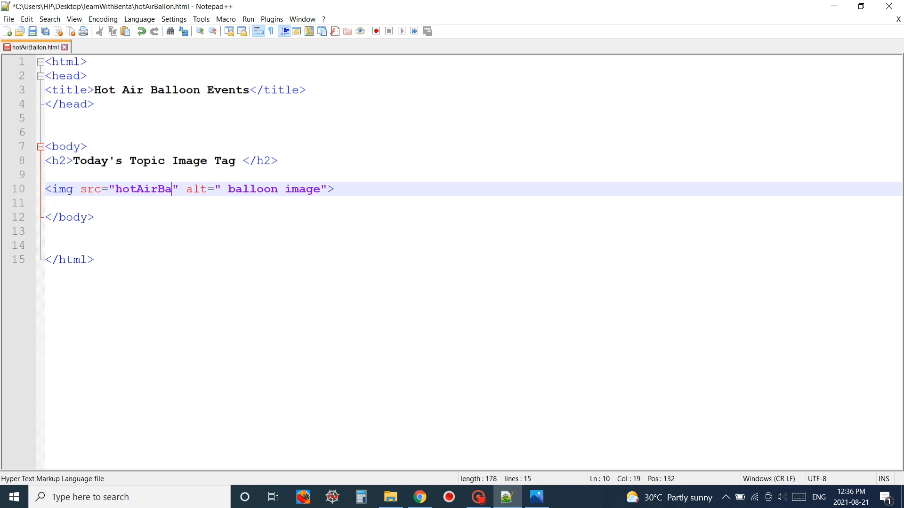
type("lloonPic")
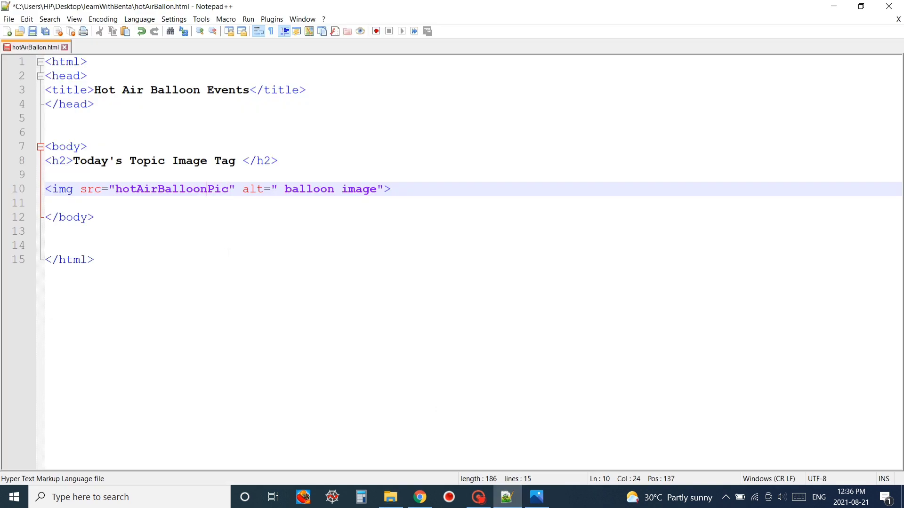
type(".")
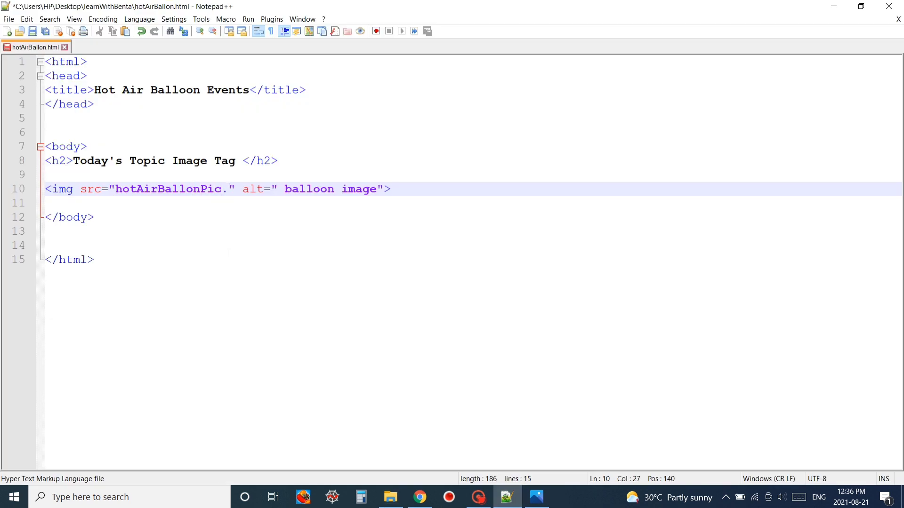
type("jpeg")
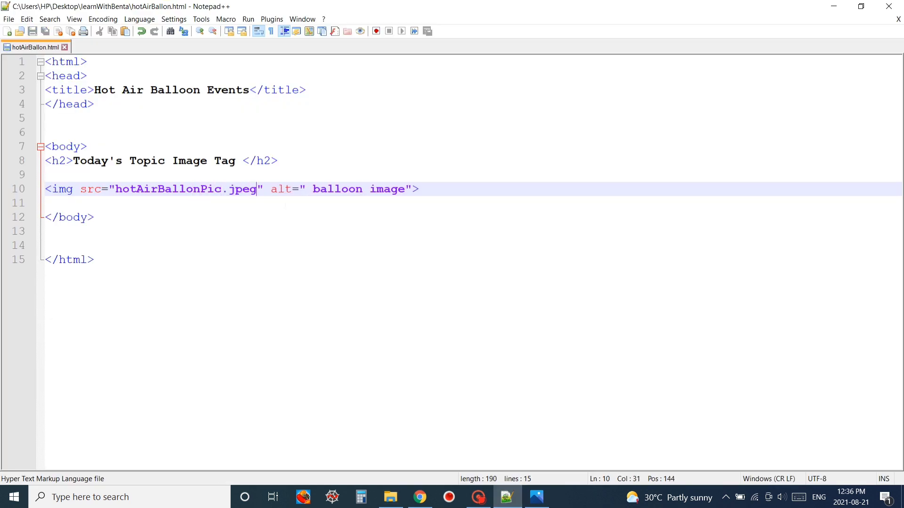
left_click(419, 497)
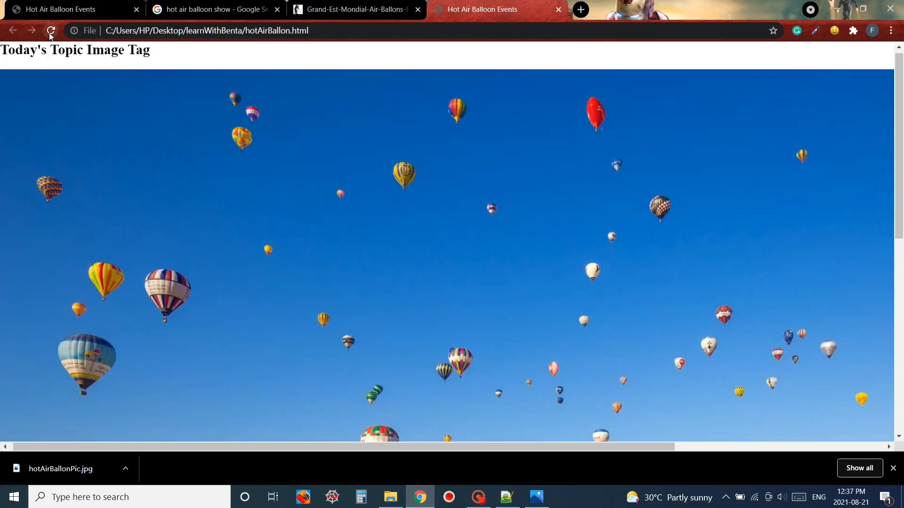
Reload the page in Chrome and scroll to view the local balloon photo.
left_click(50, 30)
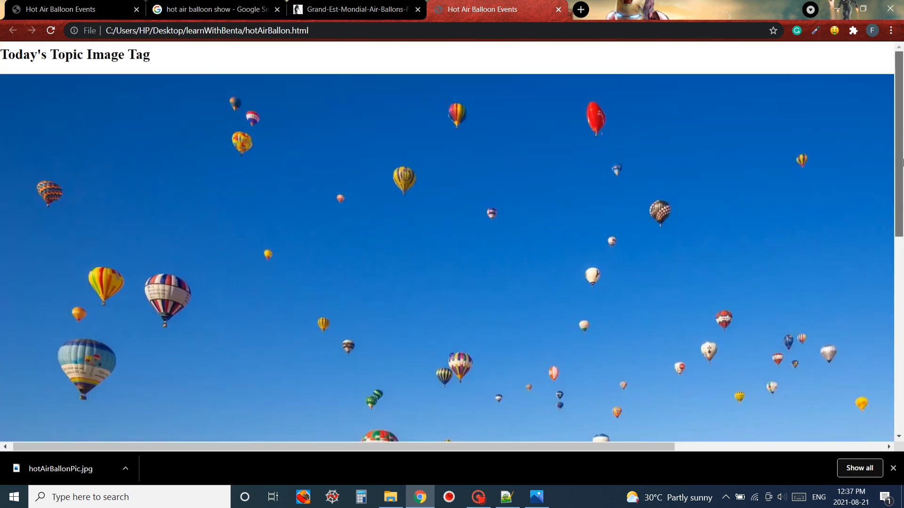
scroll("down", 3)
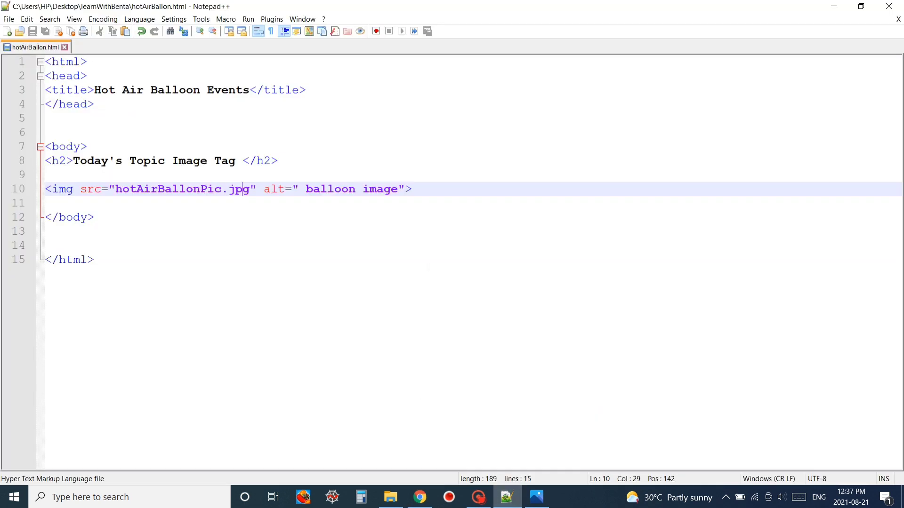
Add width="500px" to the balloon img tag and prepare to add a display style attribute.
type("w")
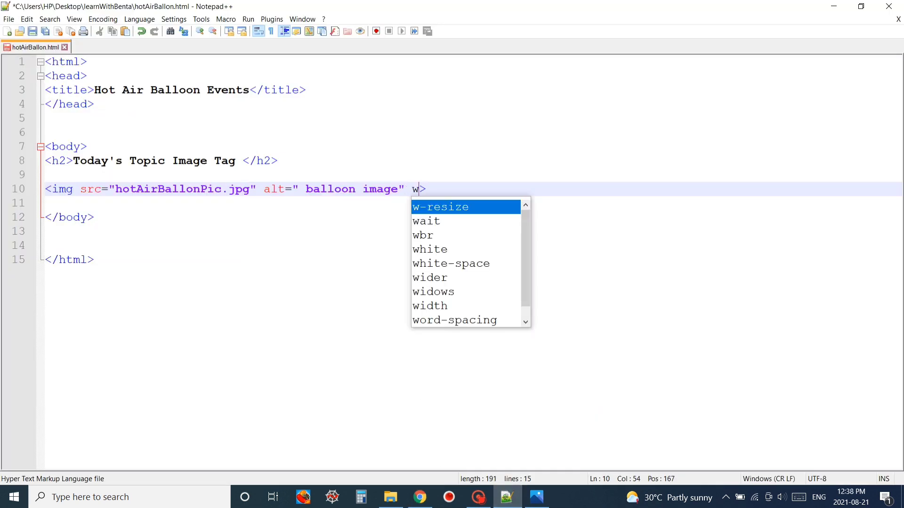
type("idth")
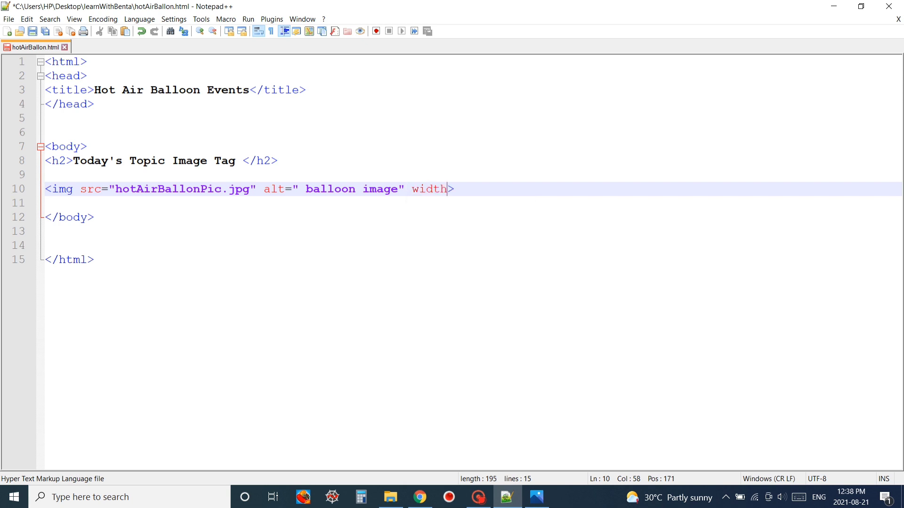
type("=\"5\"")
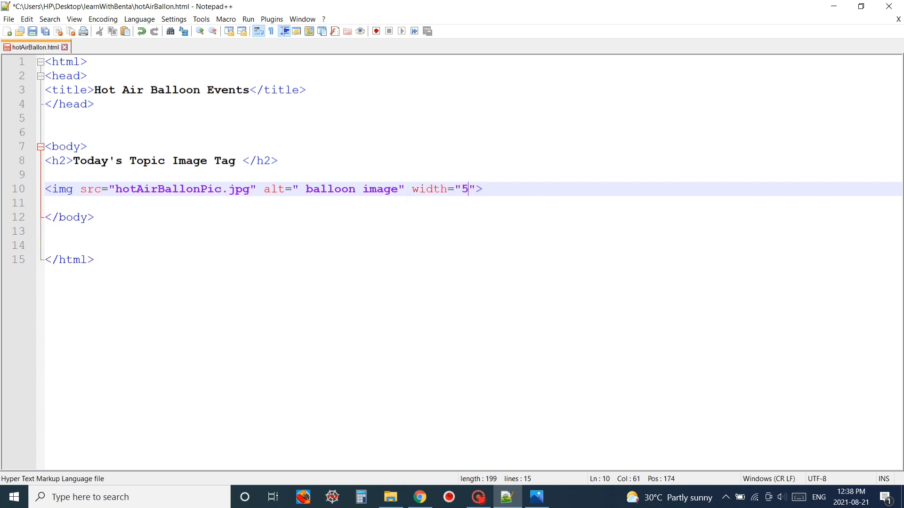
type("00px")
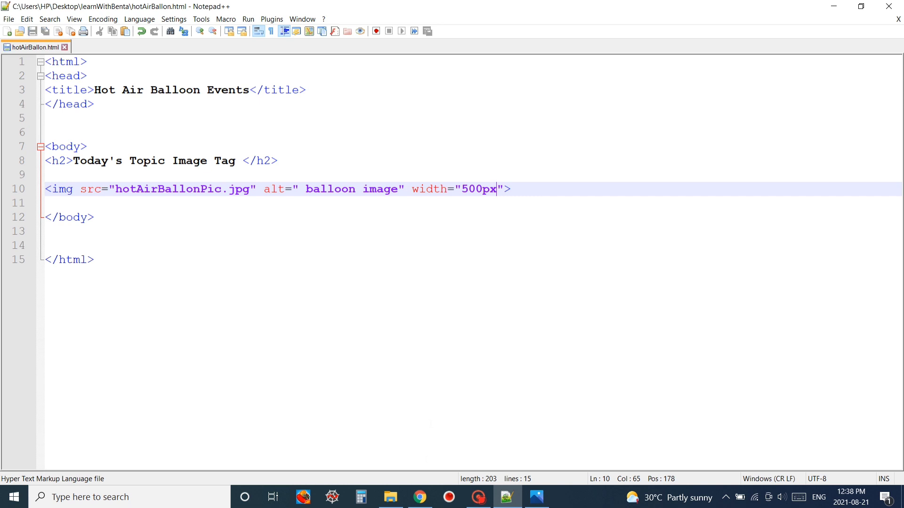
left_click(419, 497)
type(" style=\"display:block")
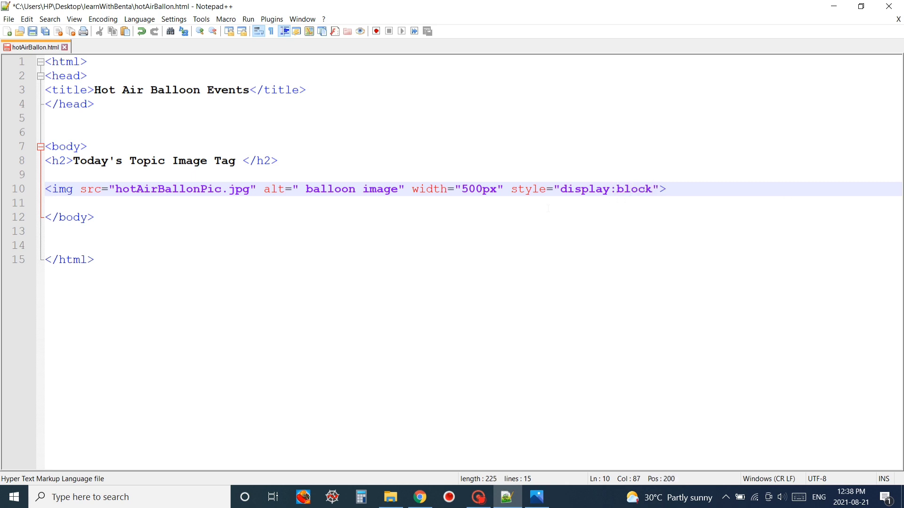
Add margin=auto to the img style and style="text-align:center;color:blueviolet" to the h2 heading.
type("margin=auto")
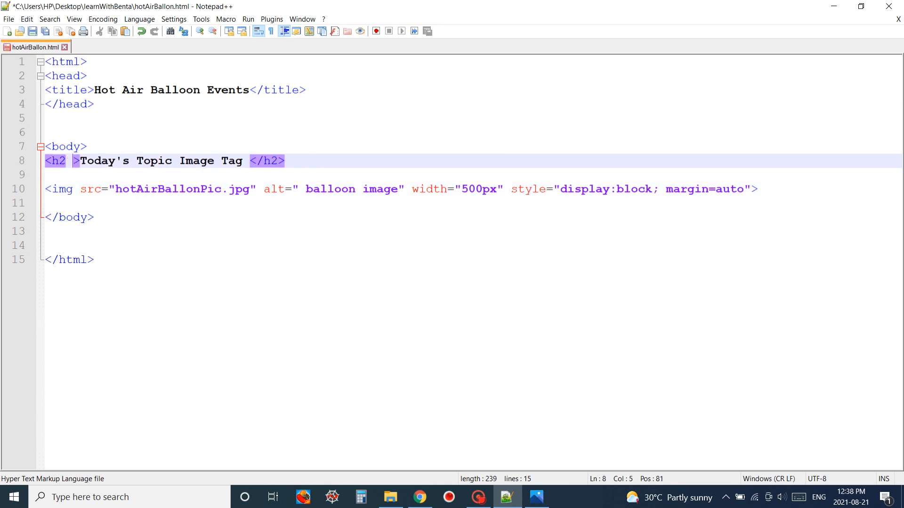
type("style=\"\"")
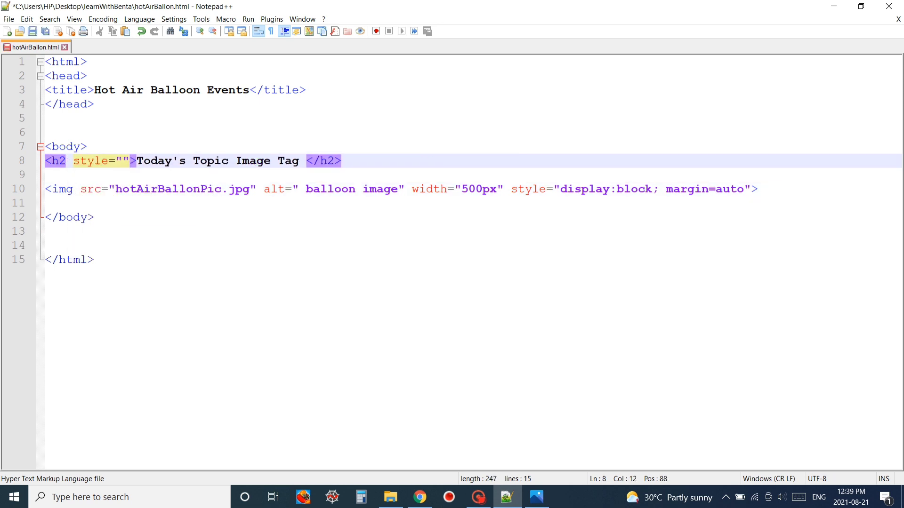
type("text-align:")
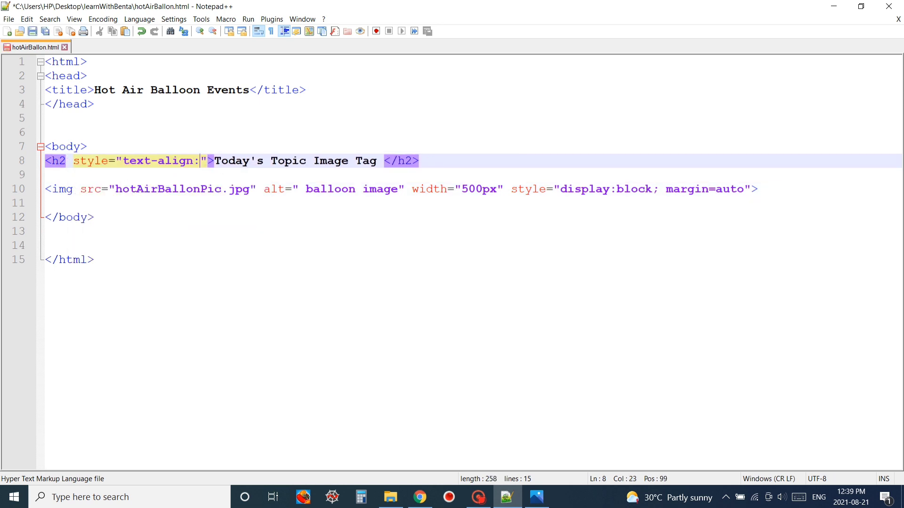
type("center;colo")
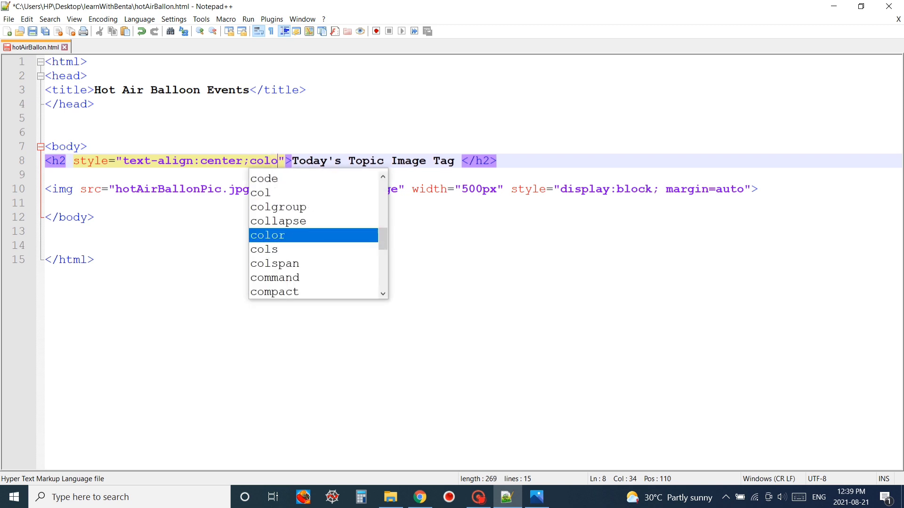
type(":blueviol")
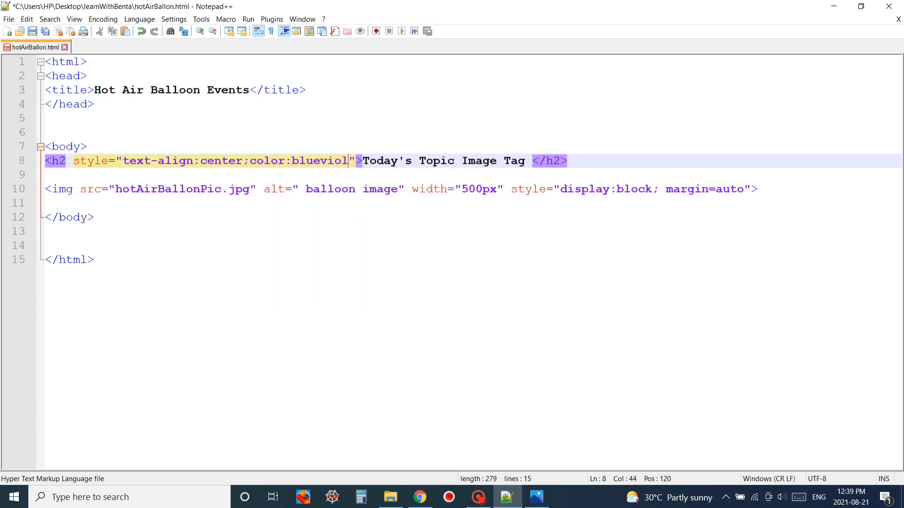
Reload the page in Chrome to verify the centered blueviolet heading, then return to the editor.
left_click(420, 497)
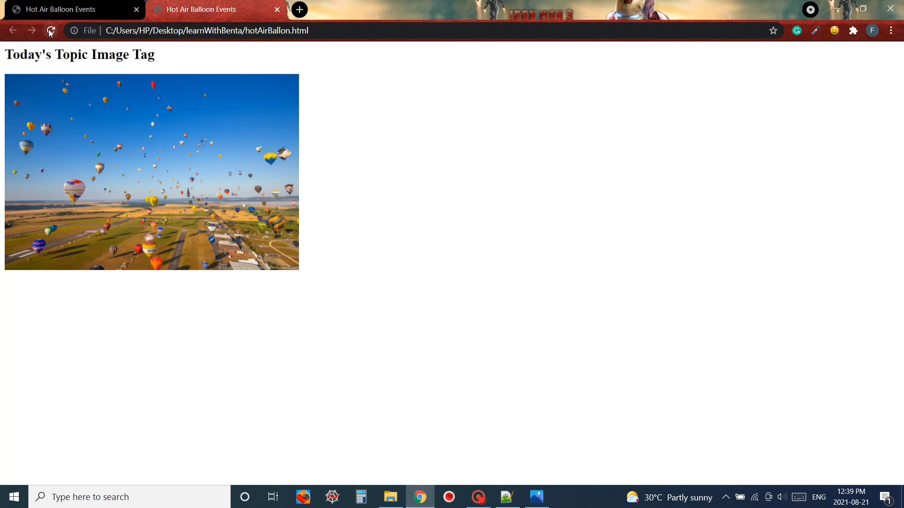
left_click(49, 30)
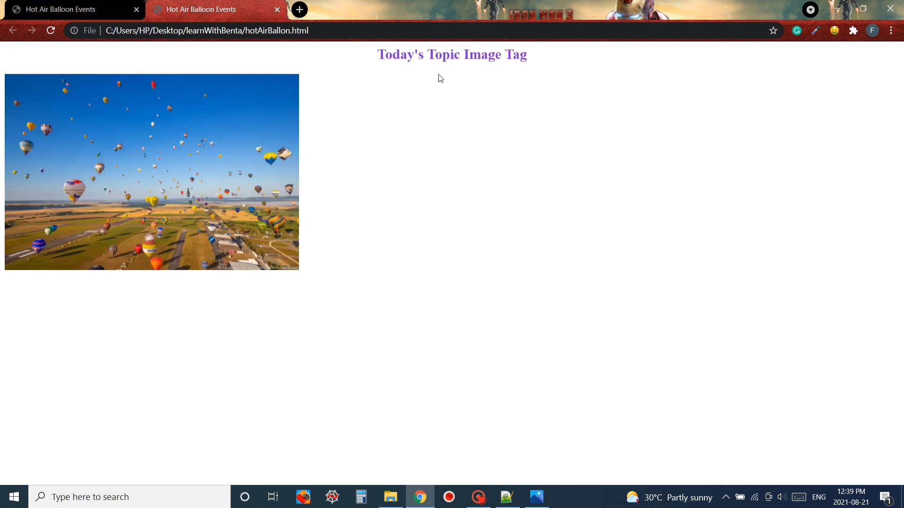
left_click(506, 497)
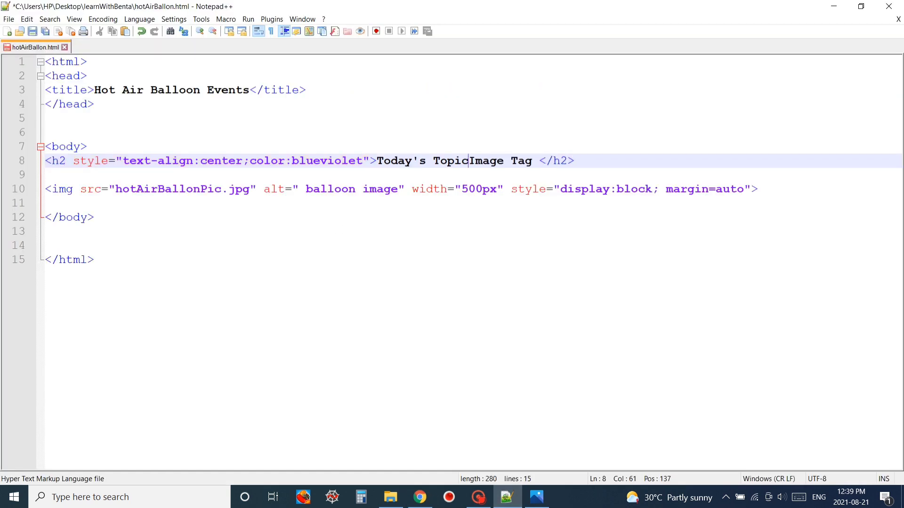
Punctuate the heading as Topic:Image and add an h3 caption "Picture: Hot Air Balloon Show" styled text-align:center;color:blueviolet.
type(":")
left_click(472, 203)
type("<h3></h3>")
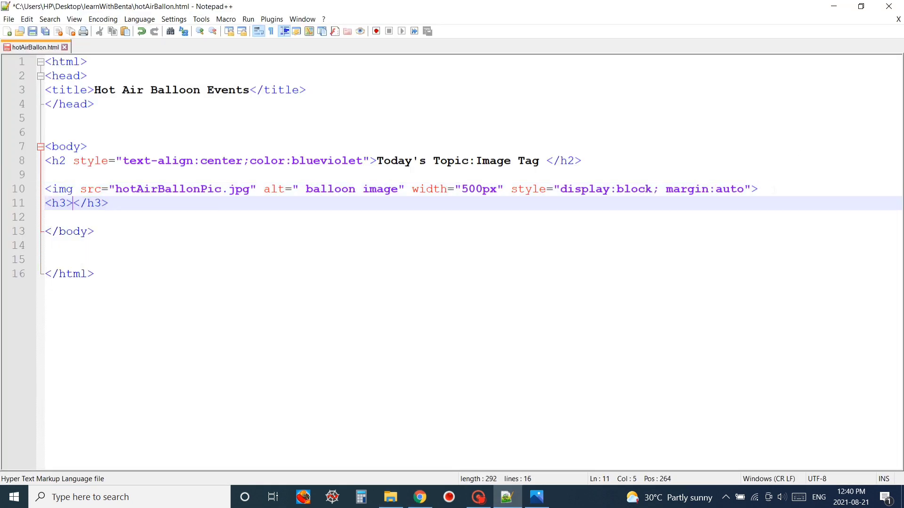
type("Hot Air Balloon Show")
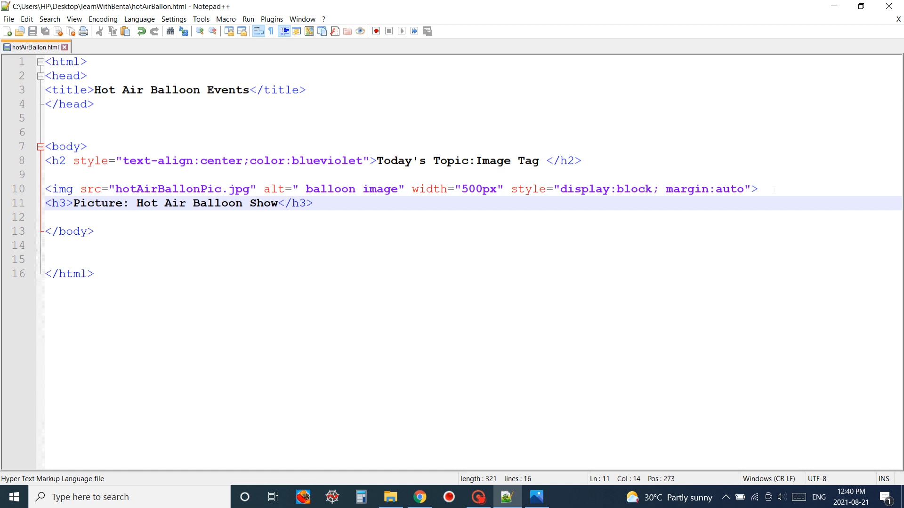
type("style=\"text-align")
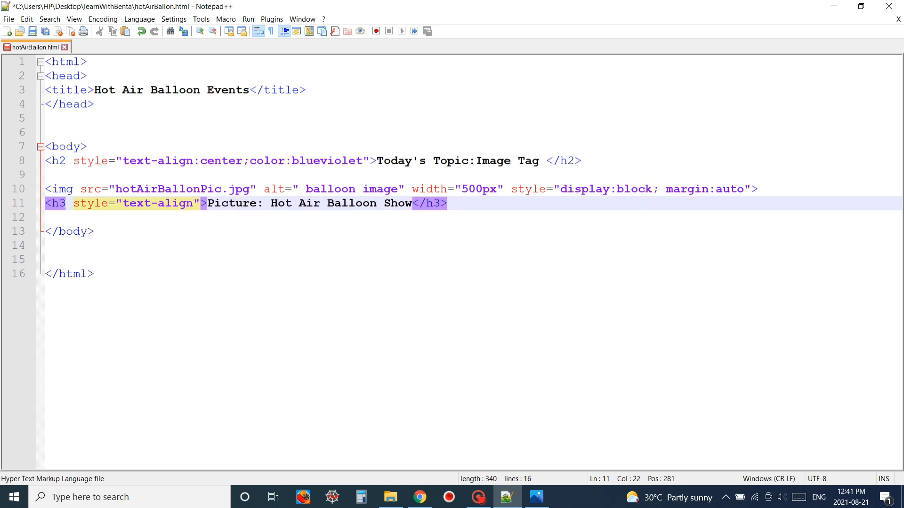
type(":center;color")
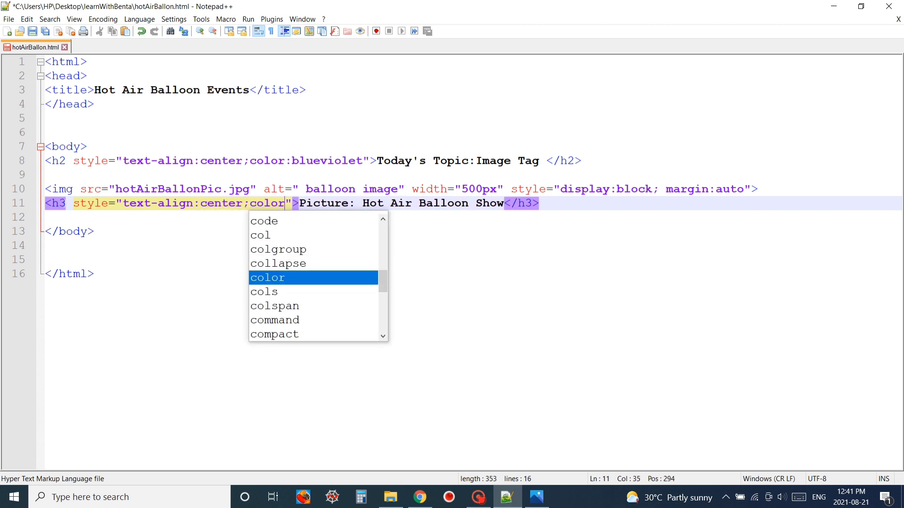
type(":blueviolet")
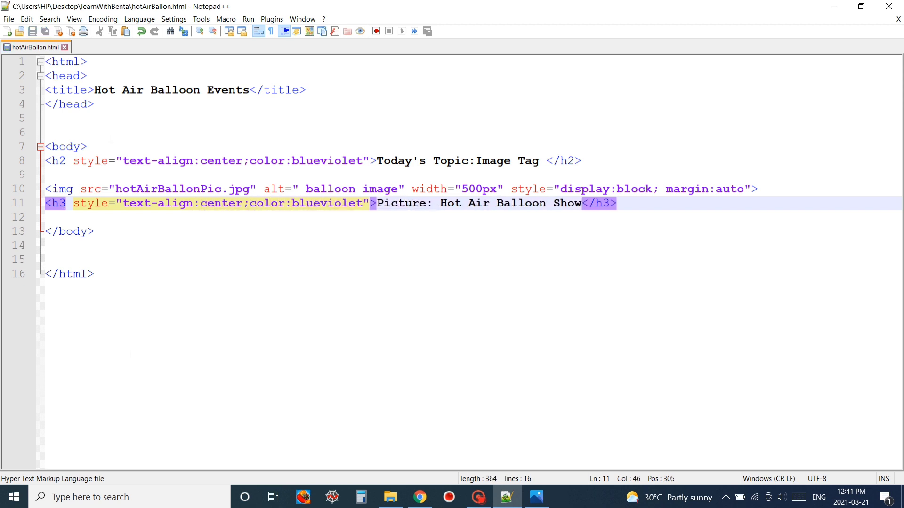